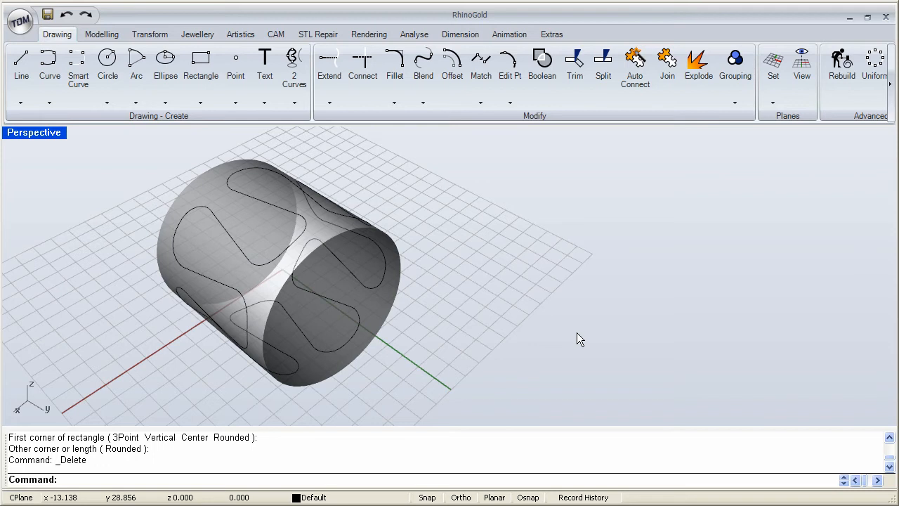
pyautogui.moveTo(574, 337)
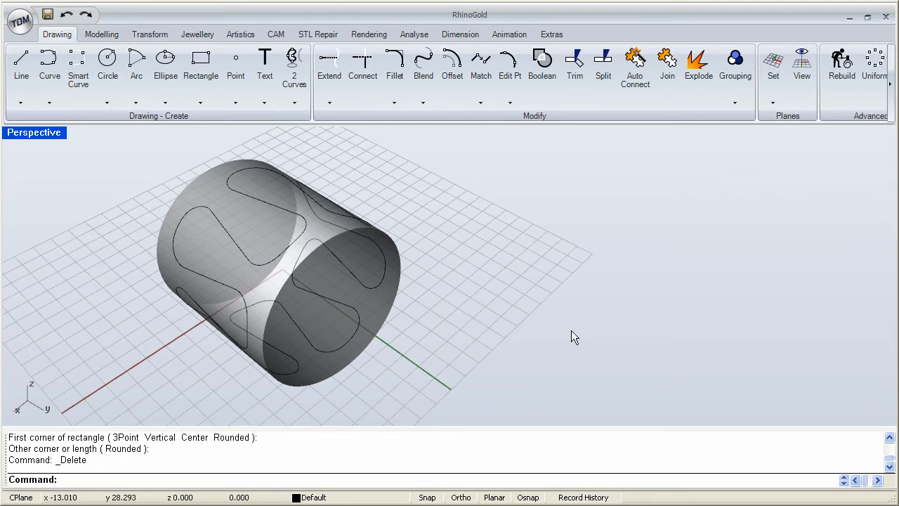
pyautogui.moveTo(292, 235)
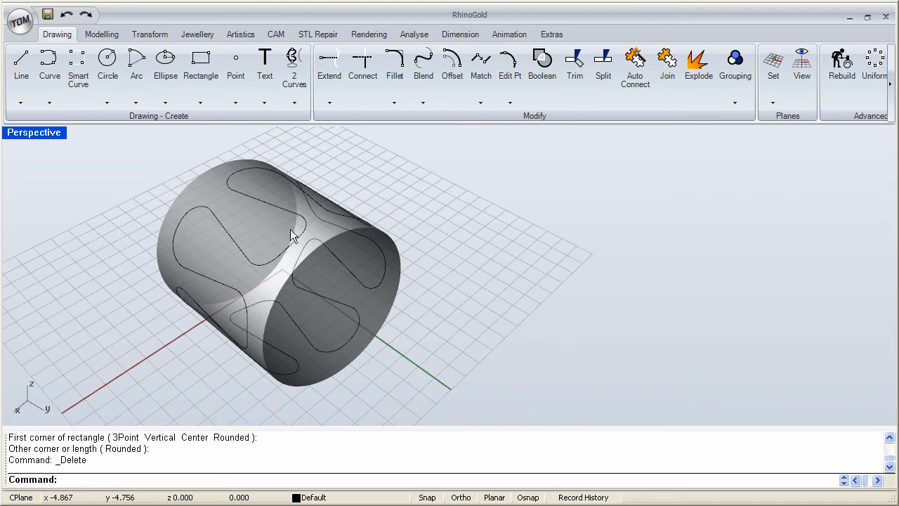
pyautogui.moveTo(270, 163)
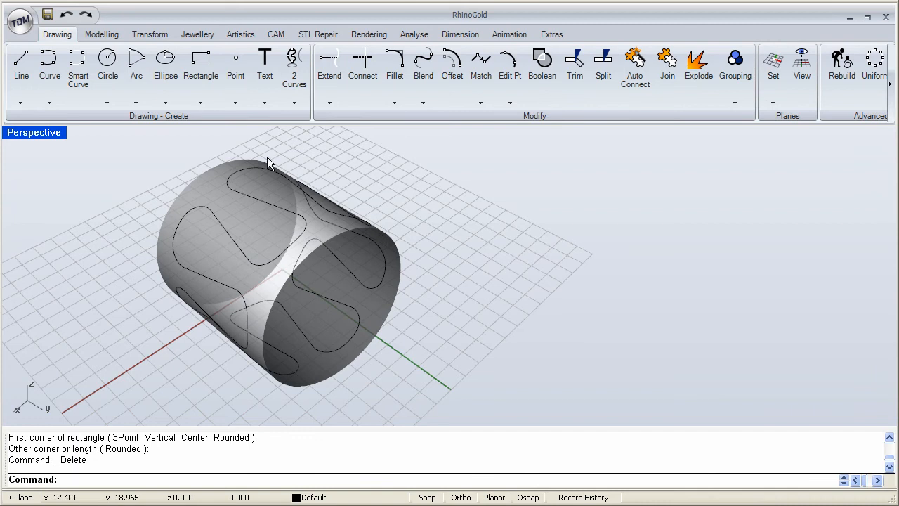
pyautogui.moveTo(273, 256)
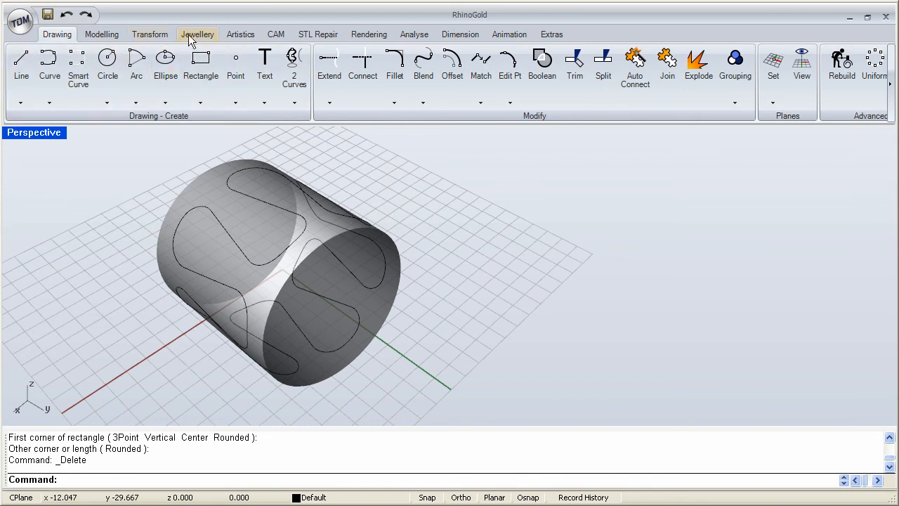
# Bring up the Jewellery tool set beside the curve-wrapped cylinder
pyautogui.click(198, 34)
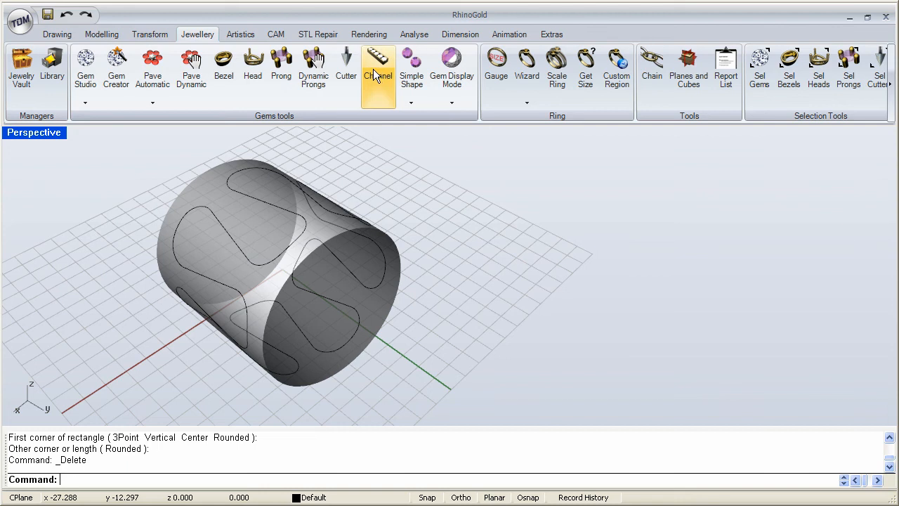
pyautogui.moveTo(383, 165)
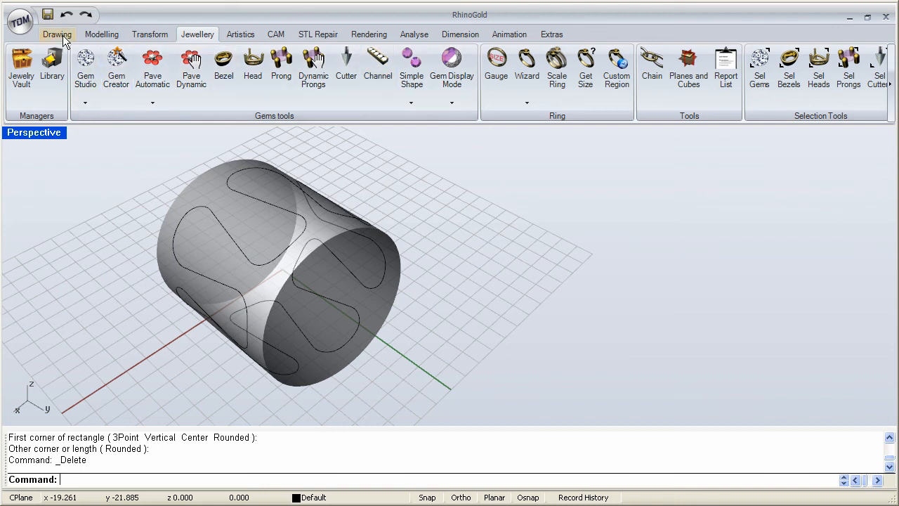
# Draw an arc-shaped interpolated curve beside the cylinder using the Drawing tools
pyautogui.click(55, 34)
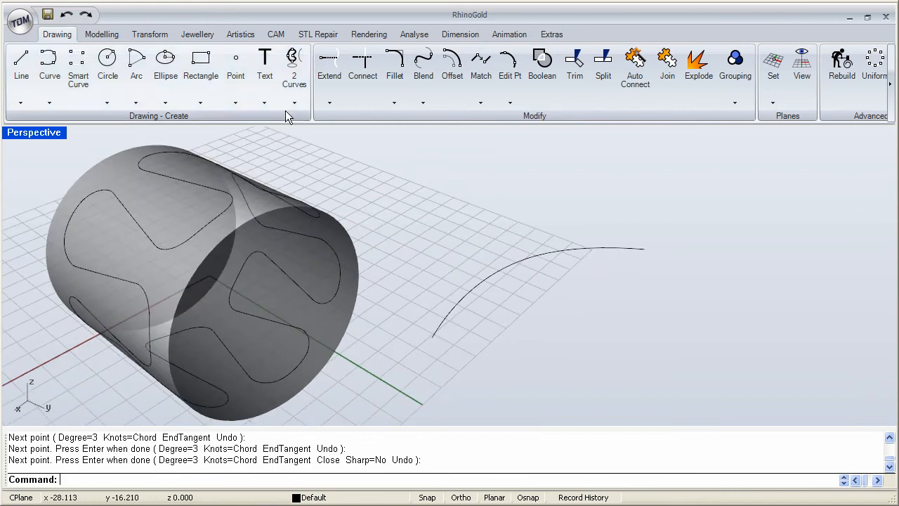
pyautogui.click(198, 34)
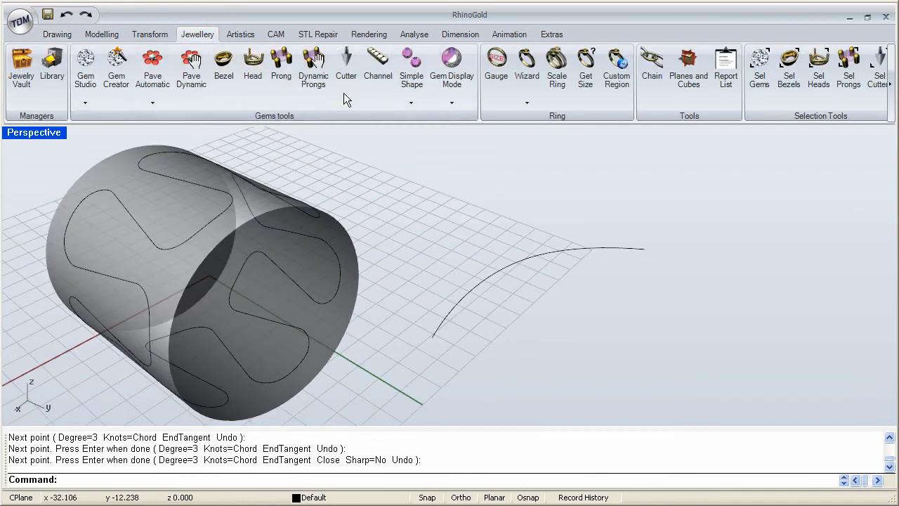
pyautogui.moveTo(378, 67)
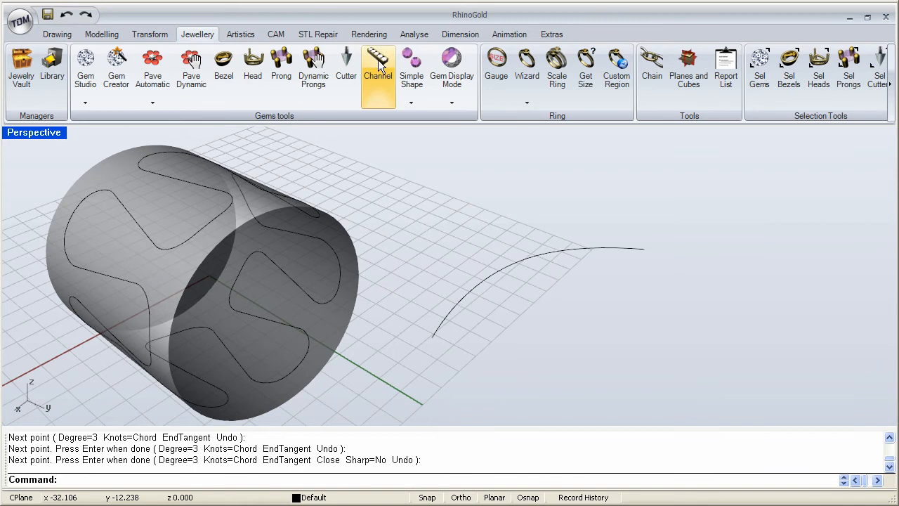
# Start a Channel setting with the arc curve as rail, previewing twelve diamonds
pyautogui.click(378, 58)
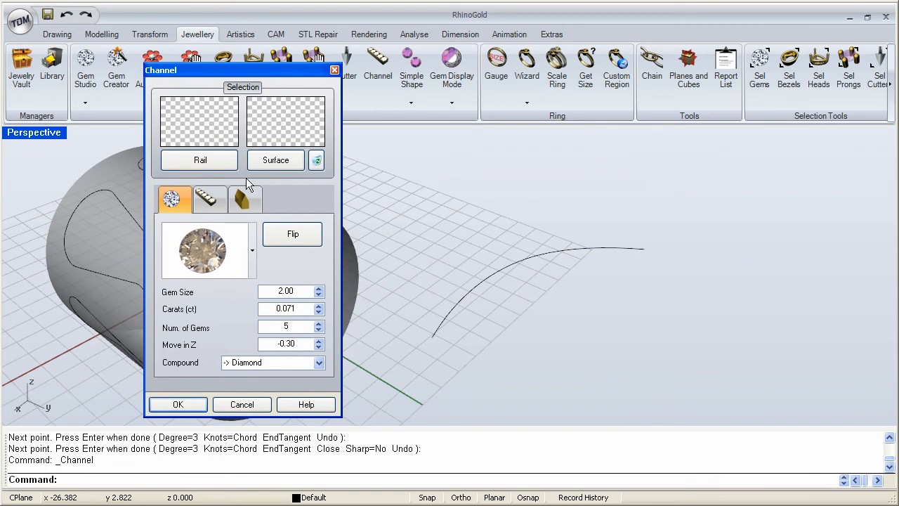
pyautogui.moveTo(476, 268)
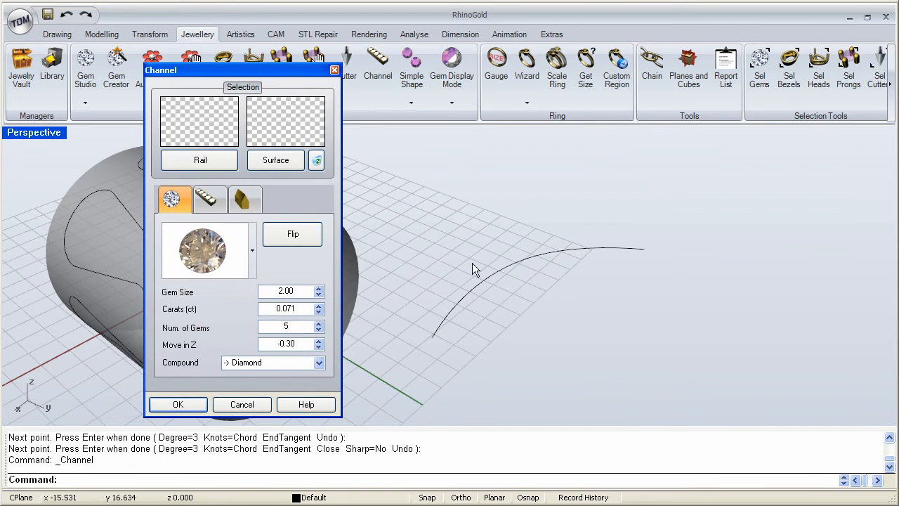
pyautogui.click(199, 160)
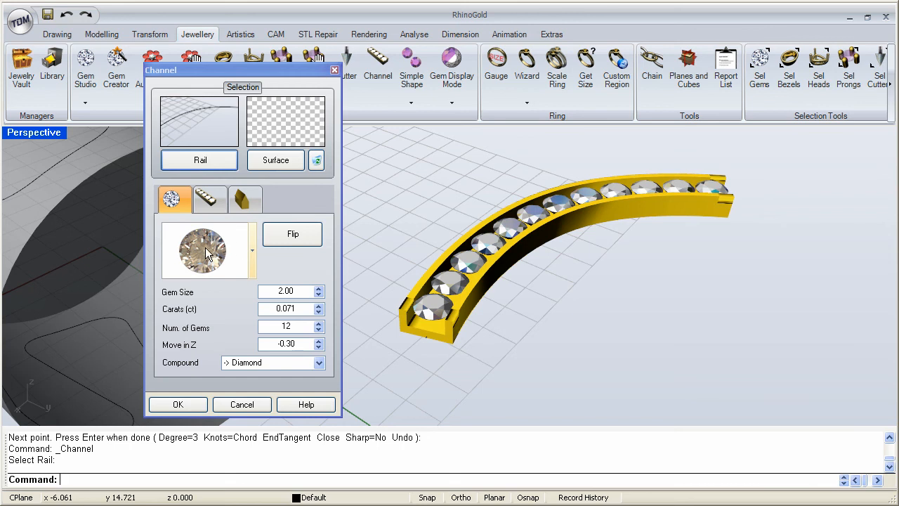
# Change the channel stones to octagonal-cut diamonds at gem size 2.00 (0.034 ct)
pyautogui.click(206, 251)
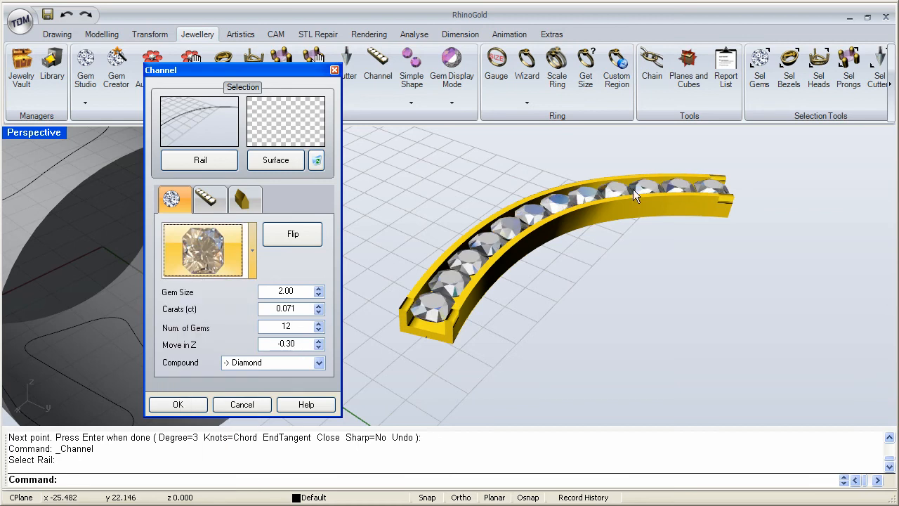
pyautogui.click(249, 249)
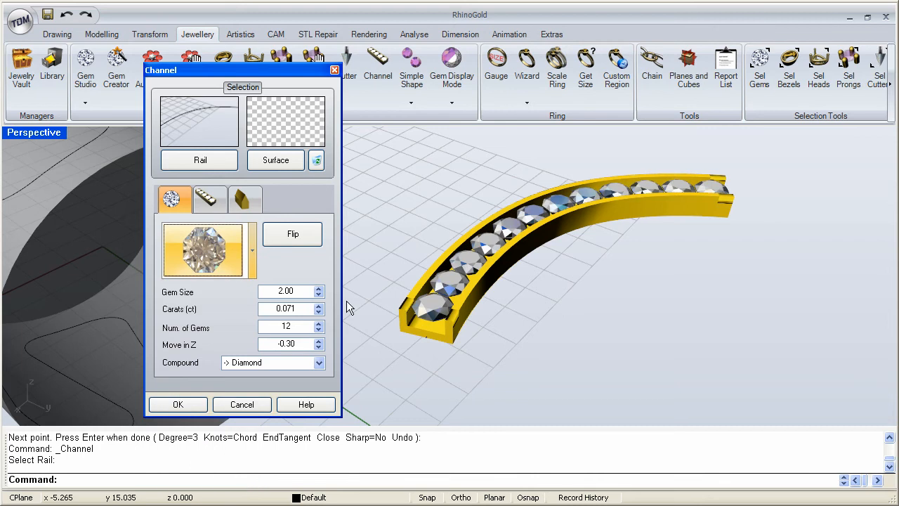
pyautogui.moveTo(291, 268)
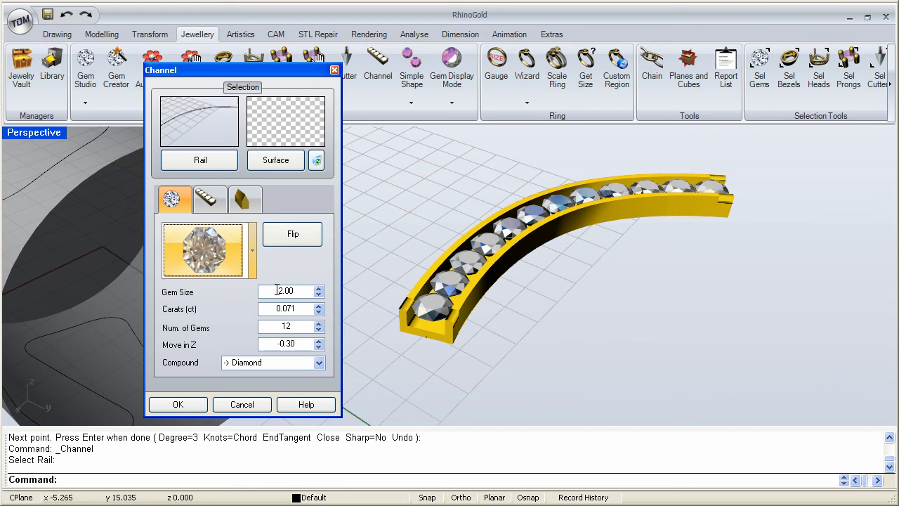
pyautogui.click(319, 287)
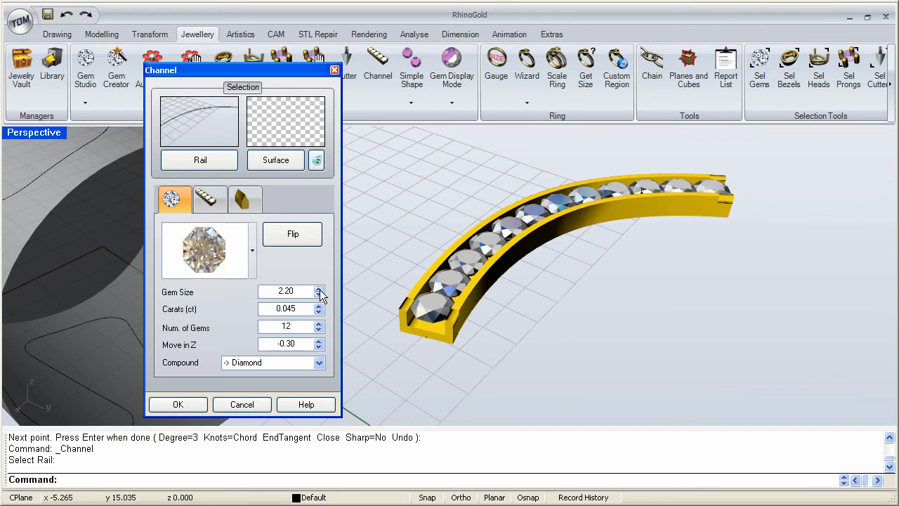
pyautogui.click(318, 295)
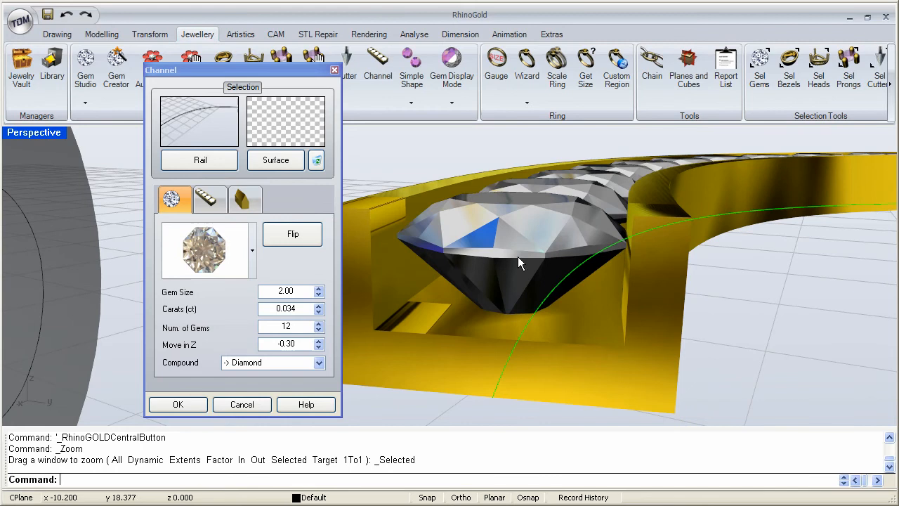
pyautogui.moveTo(202, 351)
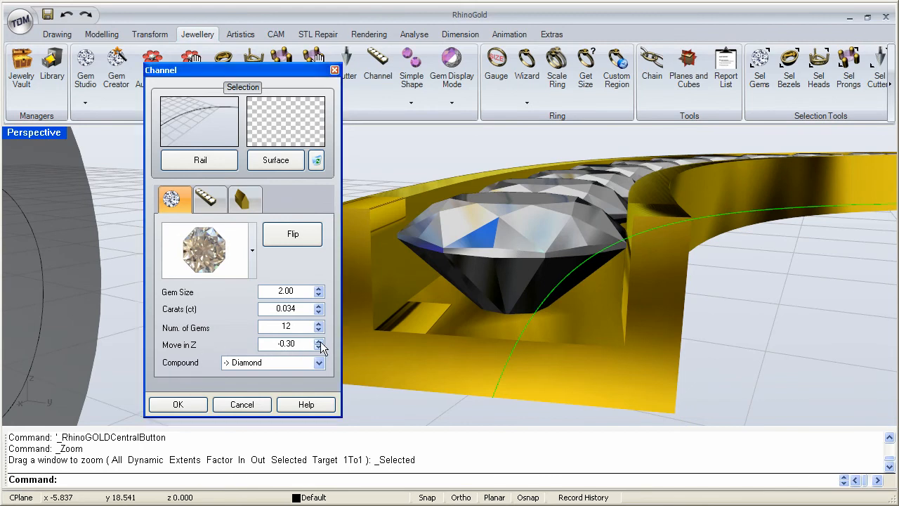
pyautogui.click(321, 340)
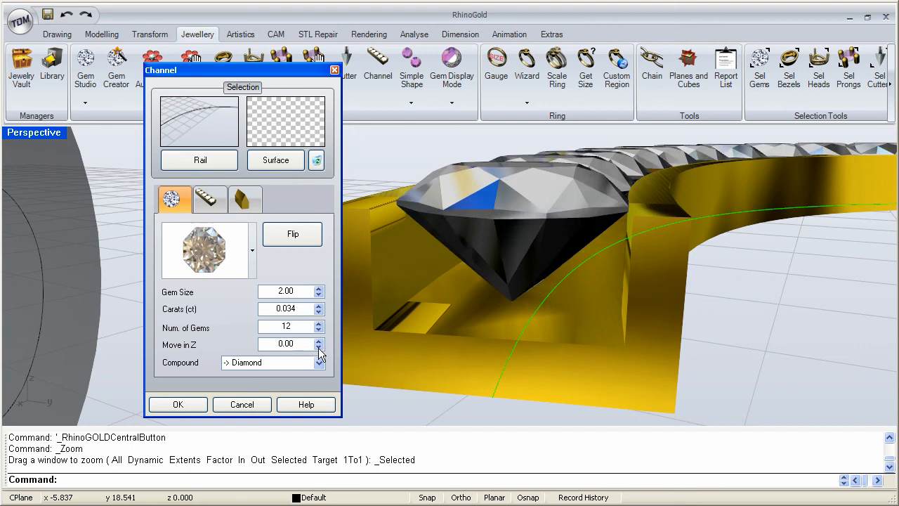
pyautogui.click(320, 348)
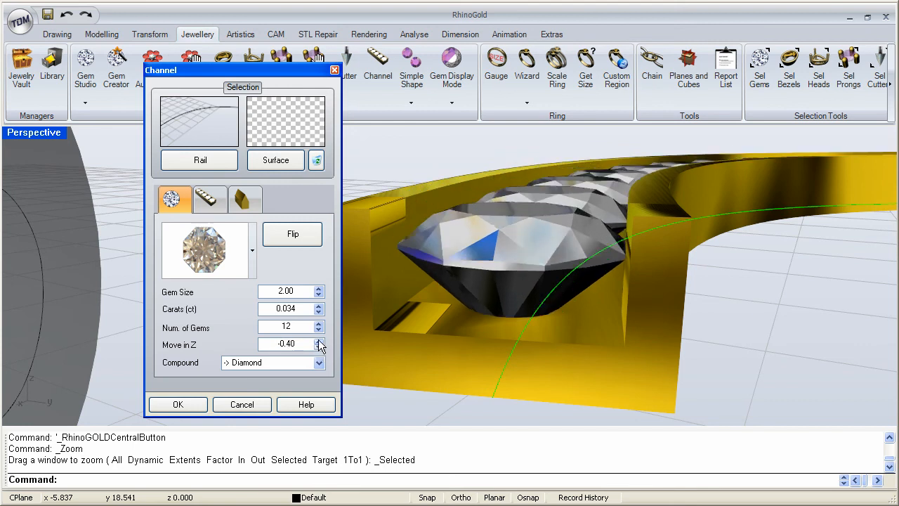
pyautogui.click(320, 347)
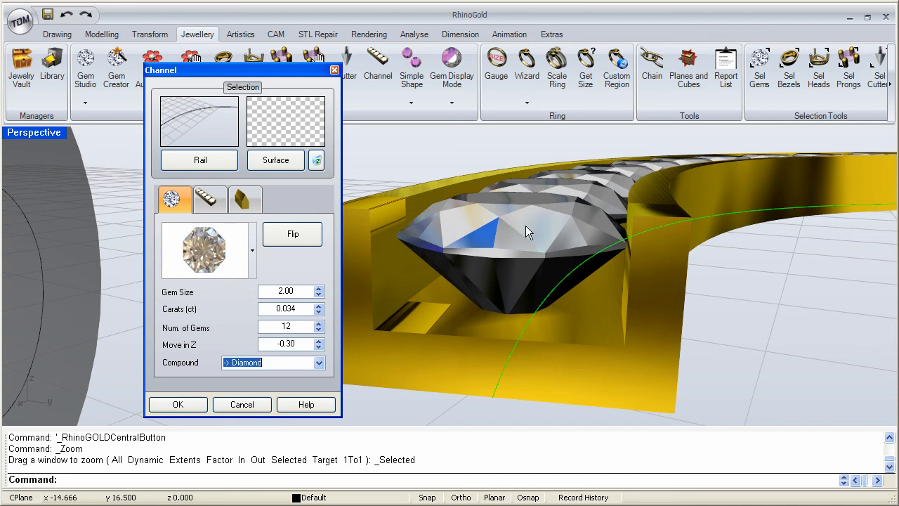
pyautogui.moveTo(535, 234)
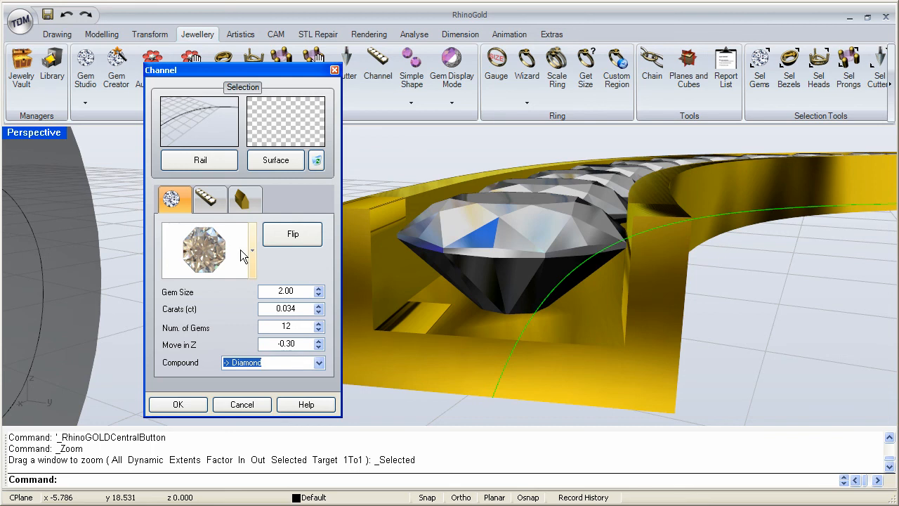
# Toggle the metal channel off and back on, then apply outer width E 2.80
pyautogui.click(209, 199)
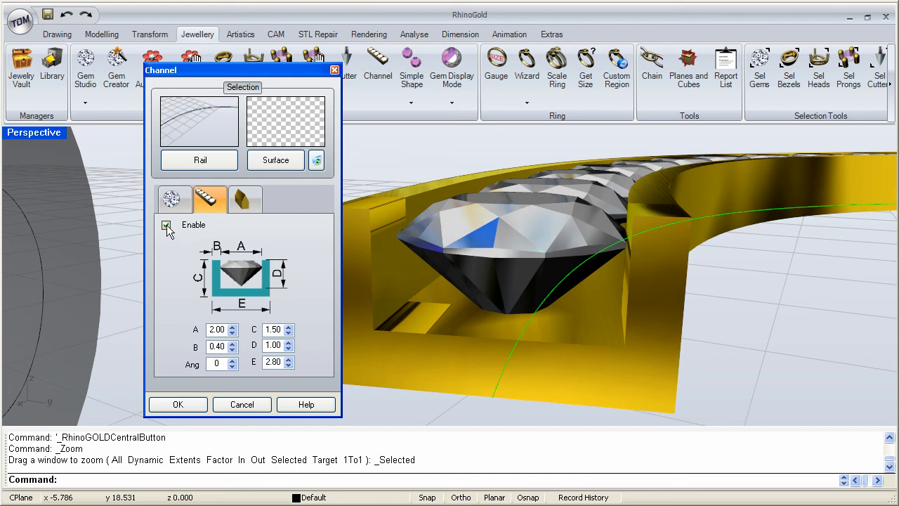
pyautogui.click(167, 225)
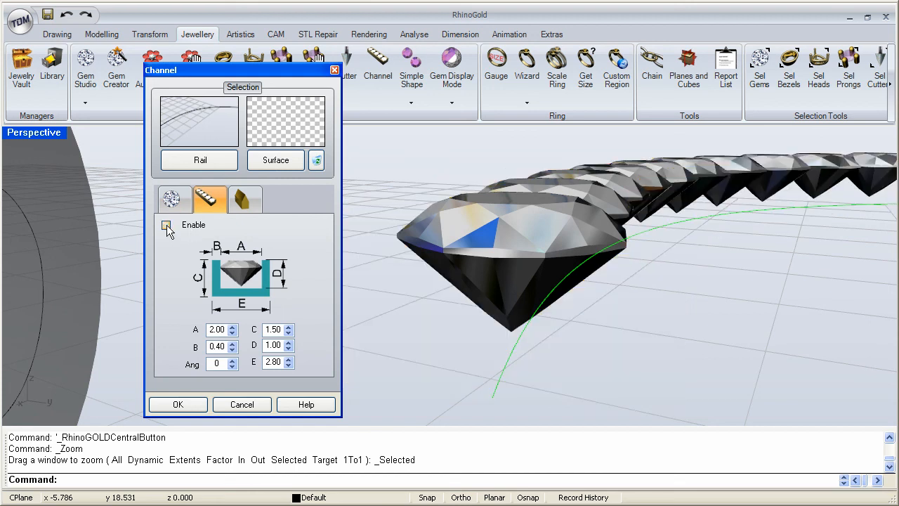
pyautogui.click(167, 225)
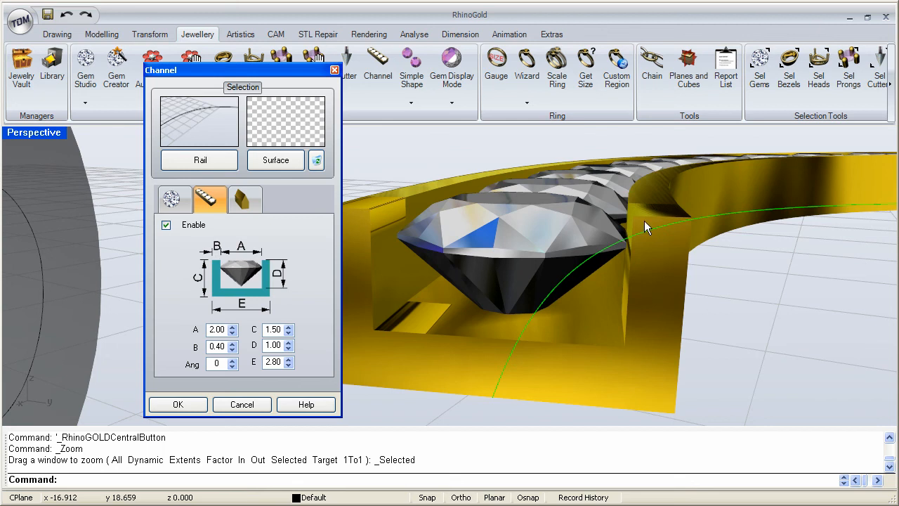
pyautogui.moveTo(364, 300)
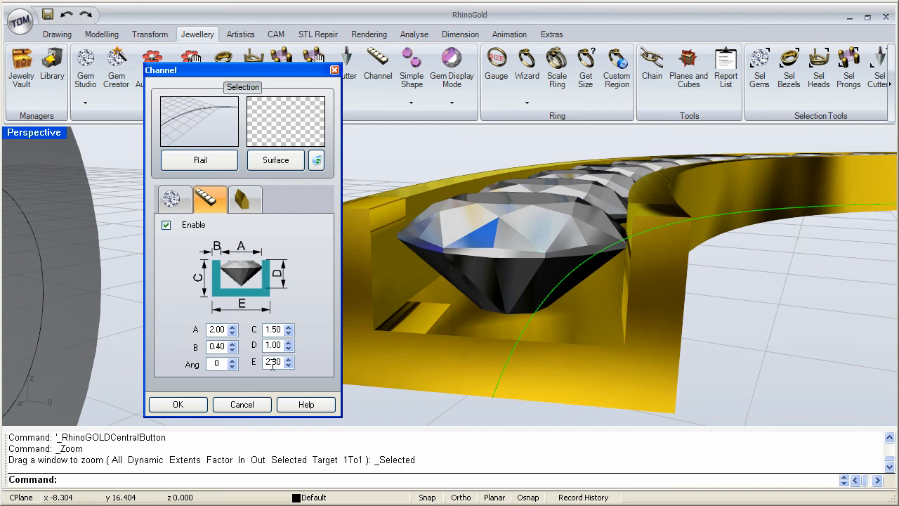
pyautogui.click(274, 362)
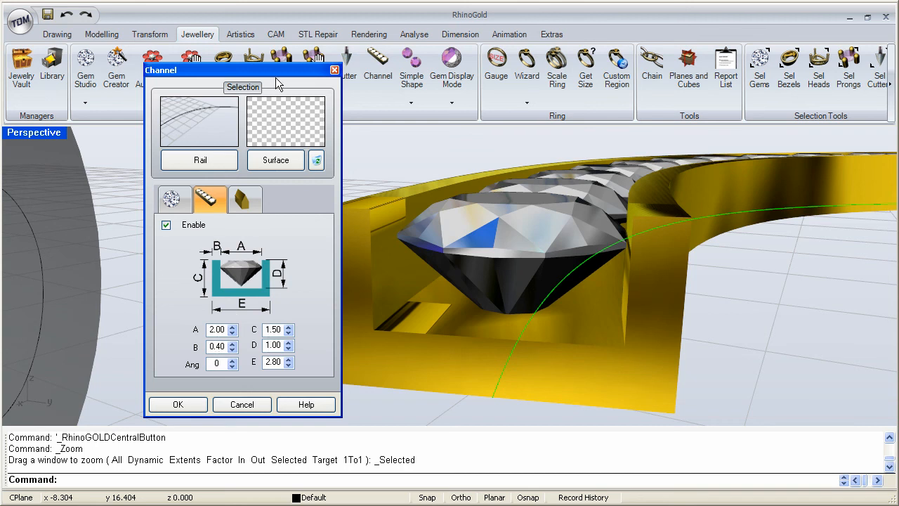
# Set the channel profile to C 1.80, D 1.30, A 1.80 and E 2.70
pyautogui.moveTo(161, 70); pyautogui.dragTo(106, 76)
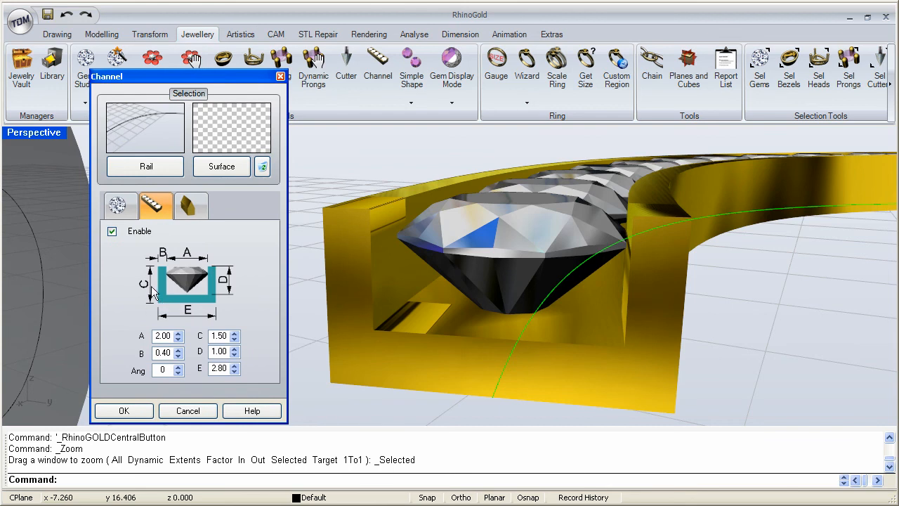
pyautogui.moveTo(511, 320)
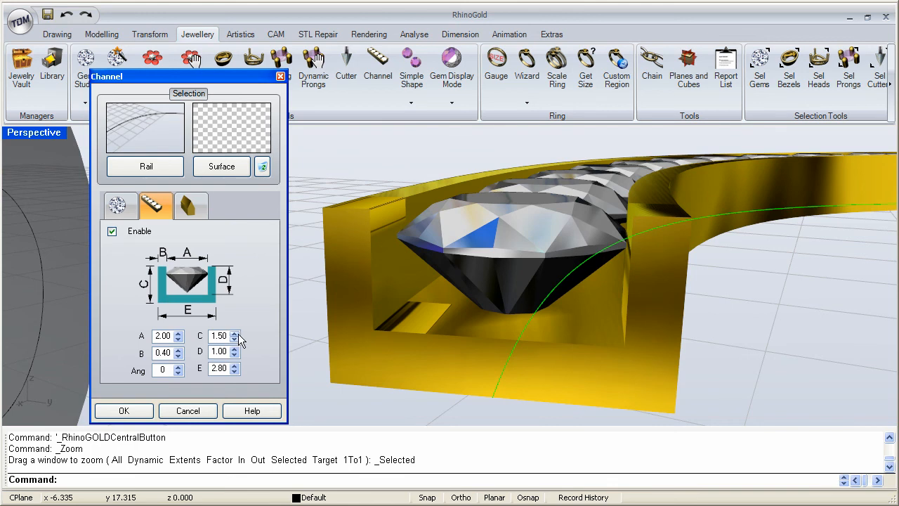
pyautogui.click(236, 333)
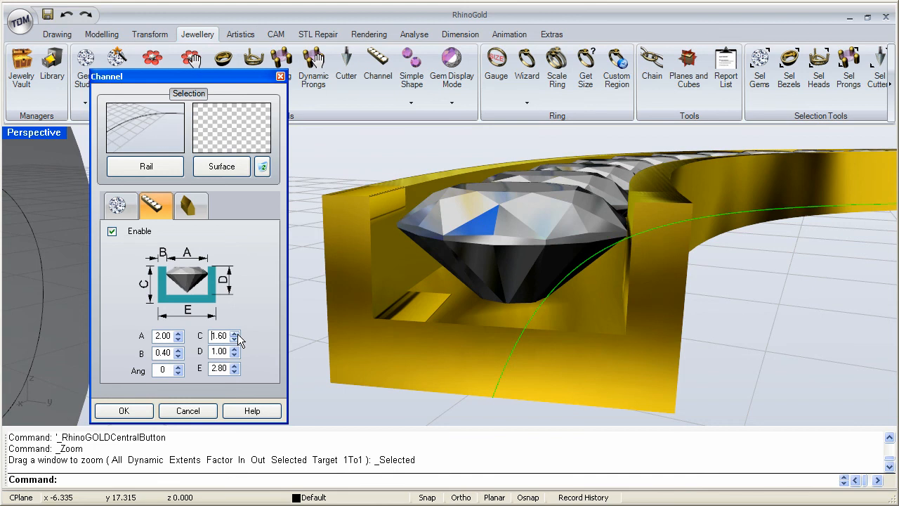
pyautogui.click(234, 332)
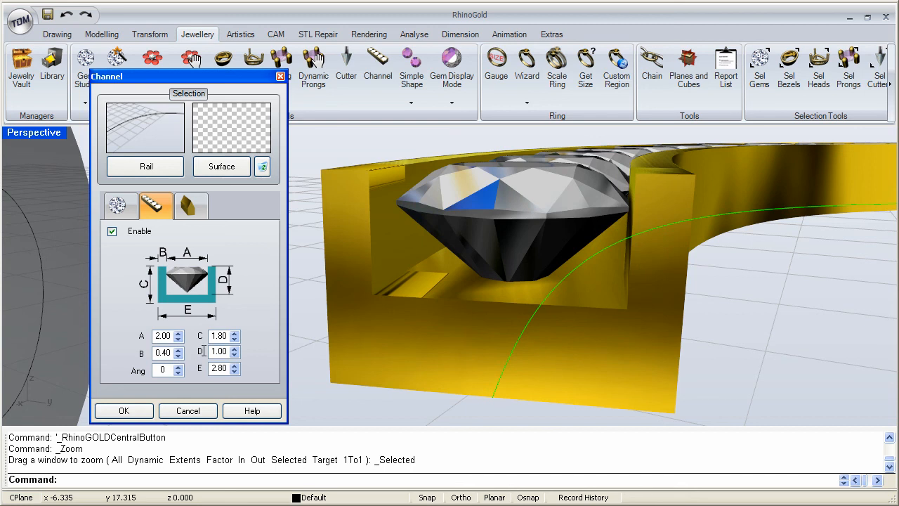
pyautogui.click(235, 348)
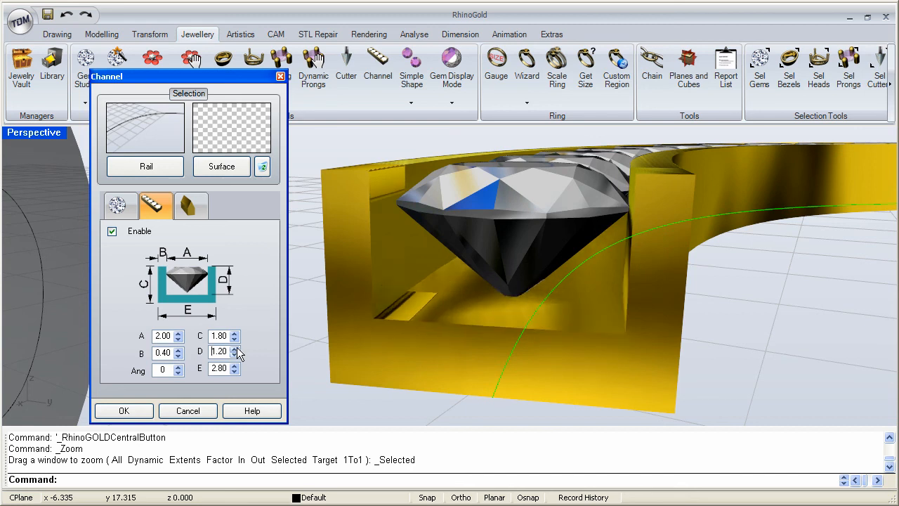
pyautogui.click(236, 348)
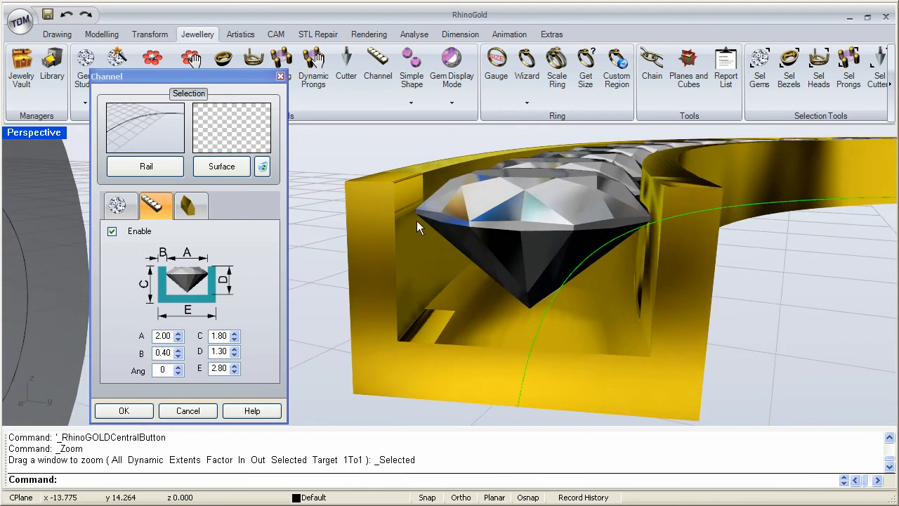
pyautogui.moveTo(202, 301)
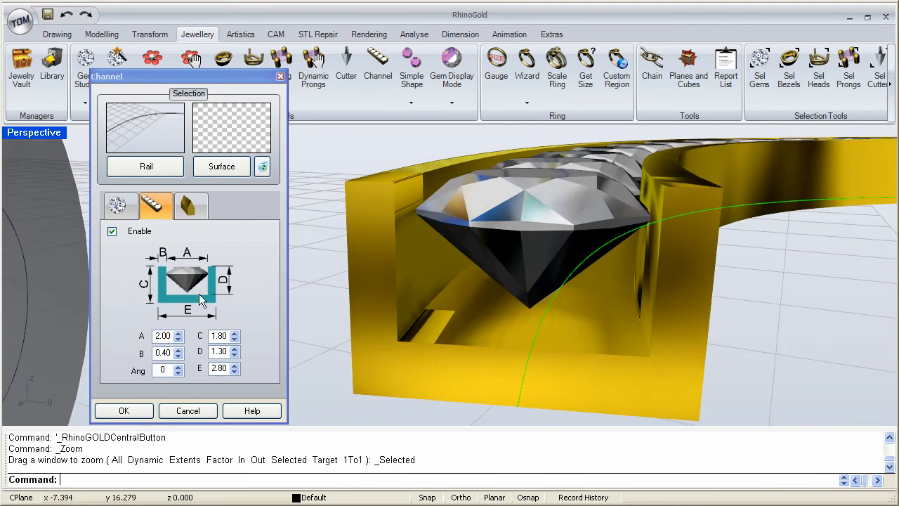
pyautogui.moveTo(197, 357)
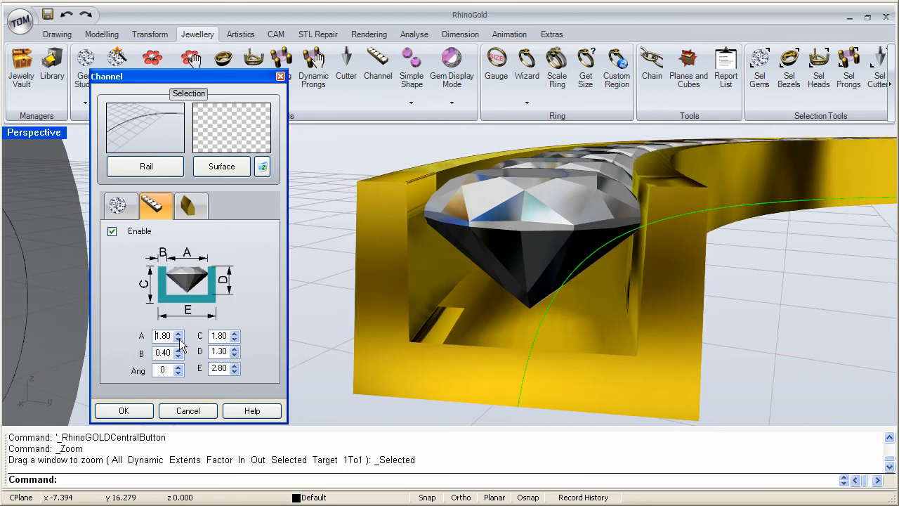
pyautogui.moveTo(160, 309)
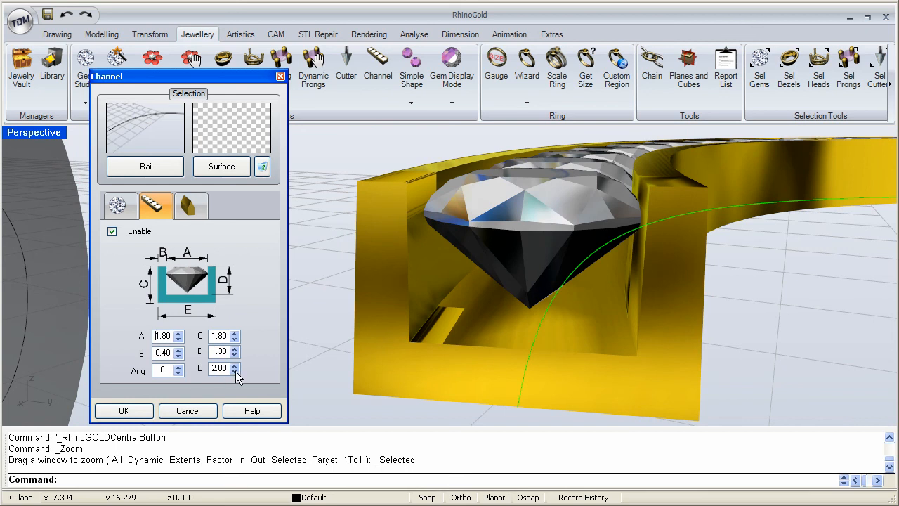
pyautogui.click(238, 373)
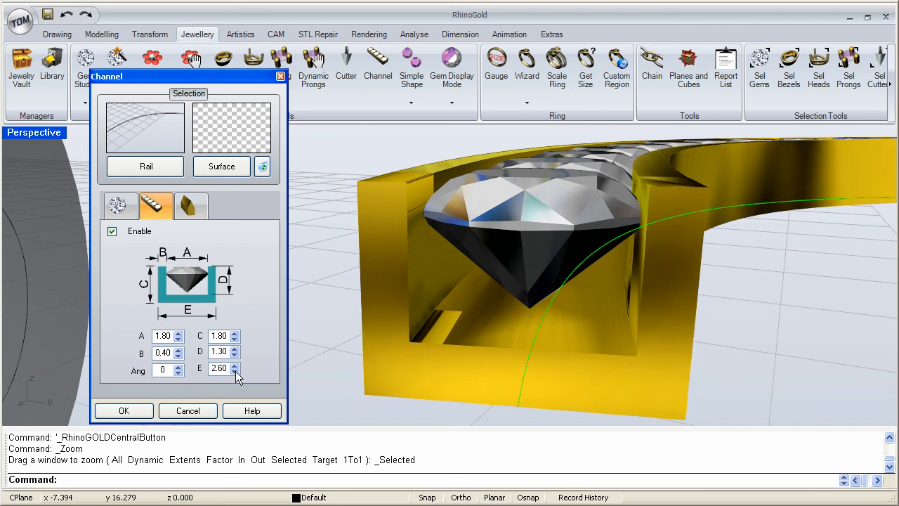
pyautogui.click(236, 366)
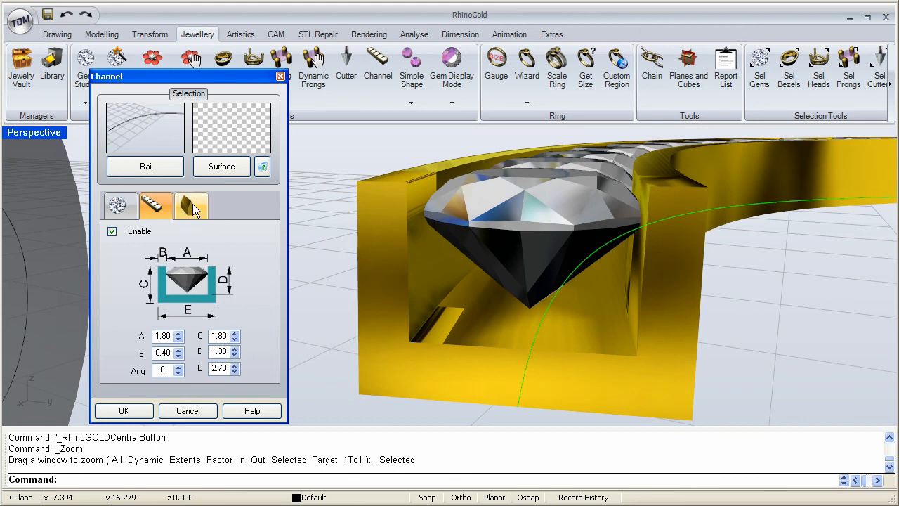
# Enable pointed bars with all bar dimensions at 0.50 and inspect the channel ends
pyautogui.click(191, 204)
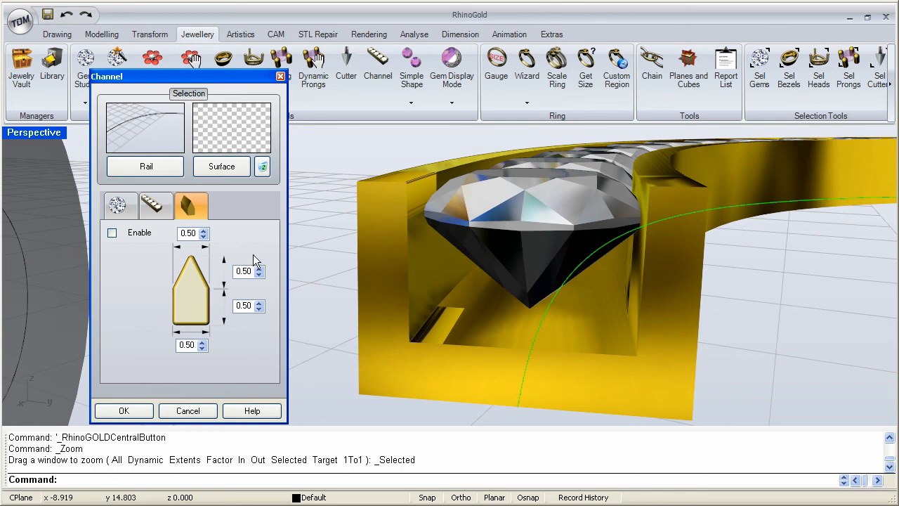
pyautogui.moveTo(448, 241)
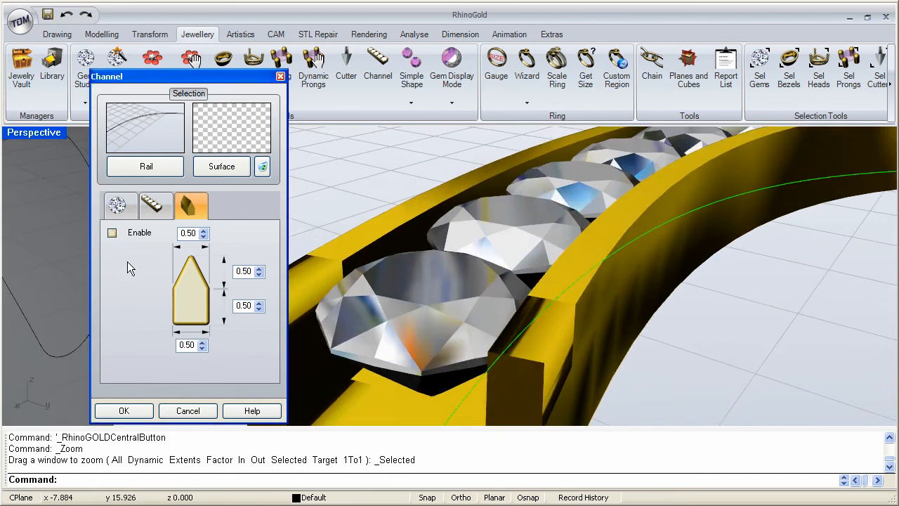
pyautogui.click(112, 232)
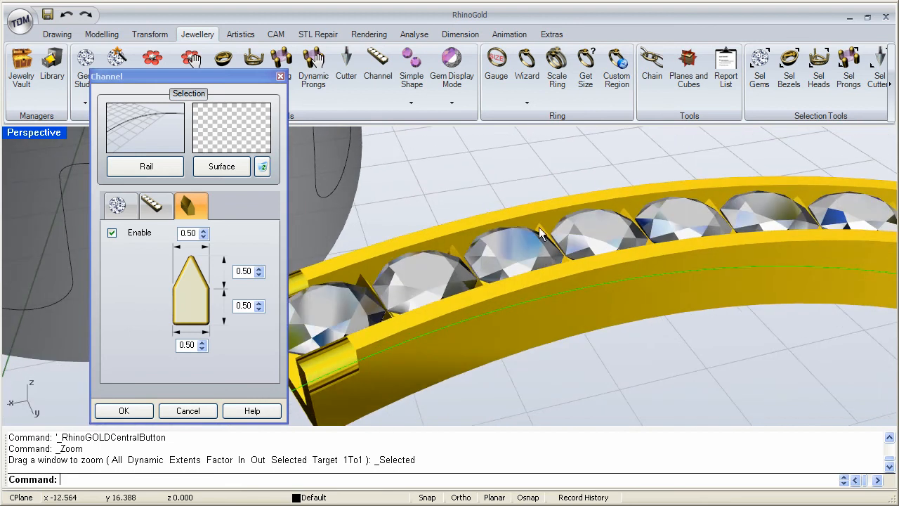
pyautogui.moveTo(541, 232); pyautogui.dragTo(462, 329)
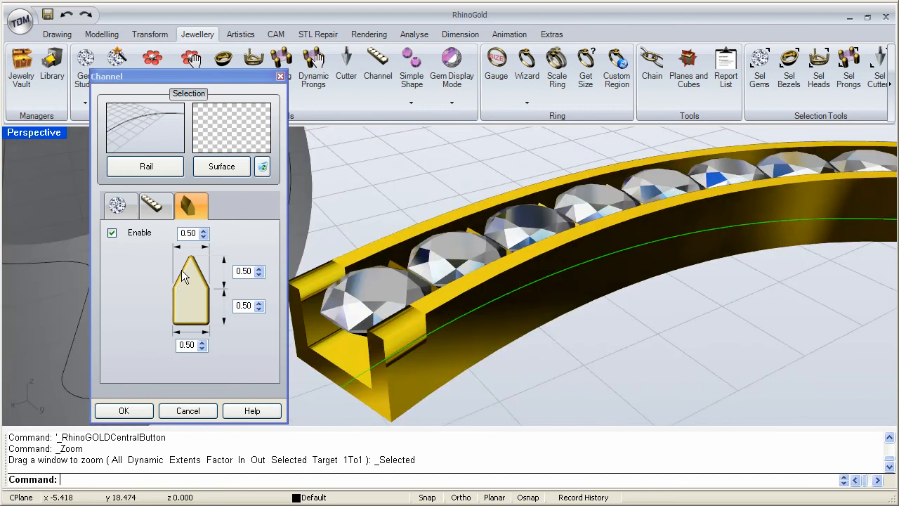
pyautogui.moveTo(413, 277)
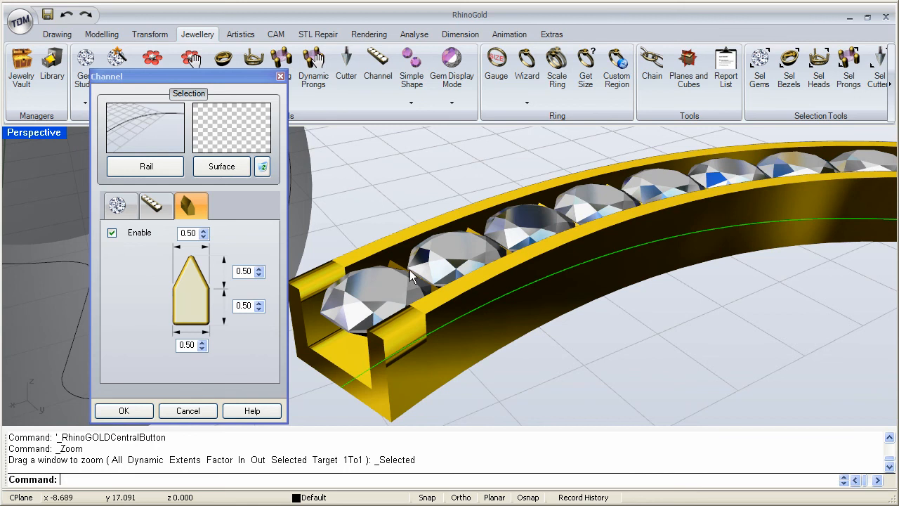
pyautogui.moveTo(433, 331)
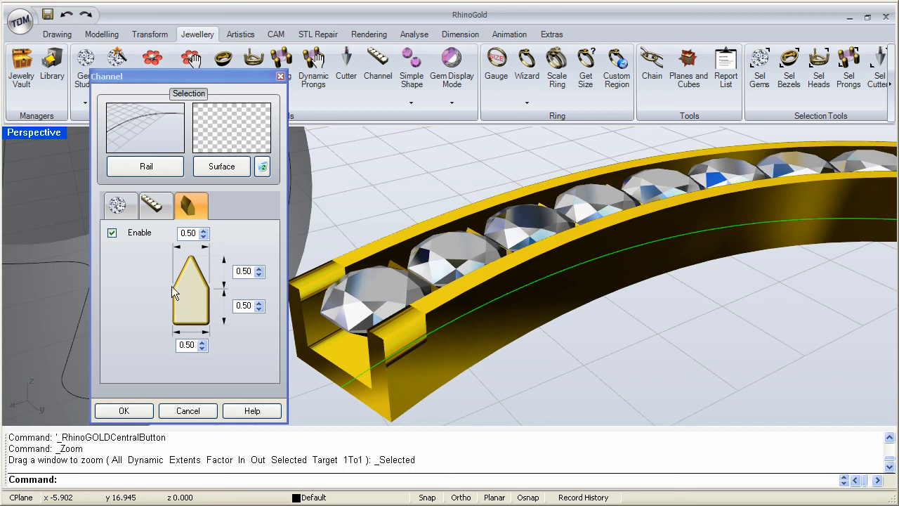
pyautogui.moveTo(211, 295)
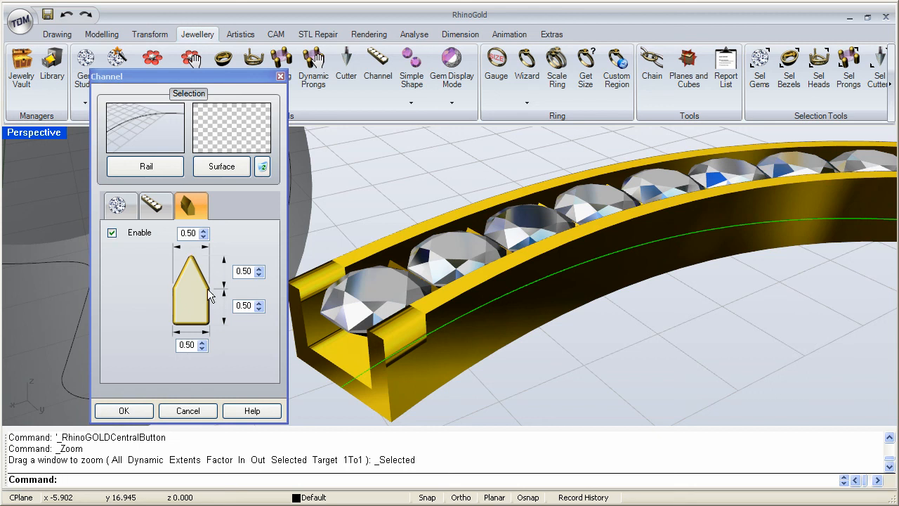
pyautogui.moveTo(470, 258)
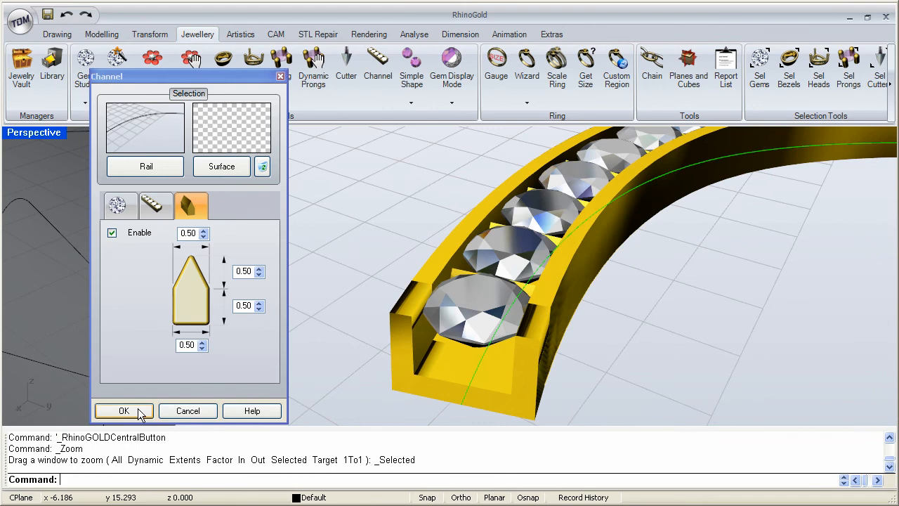
# Confirm the trial channel, then delete it along with its diamonds
pyautogui.click(123, 411)
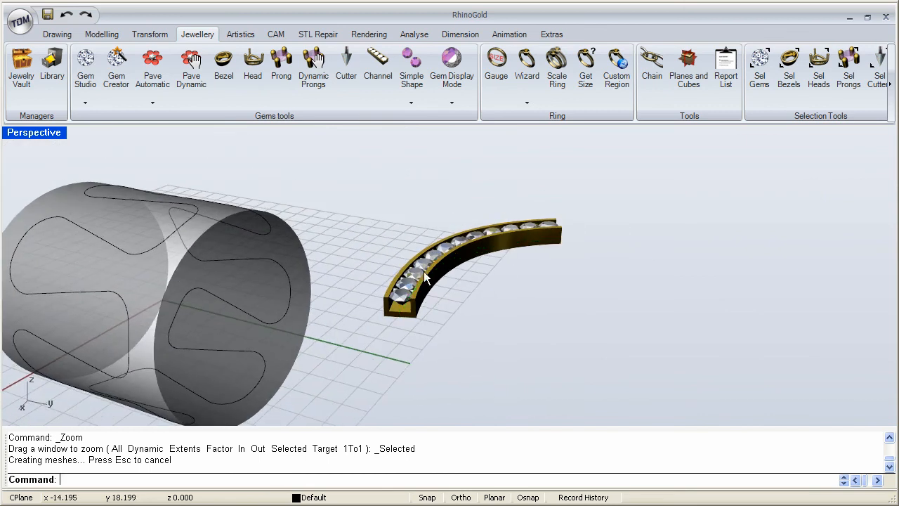
pyautogui.moveTo(358, 211)
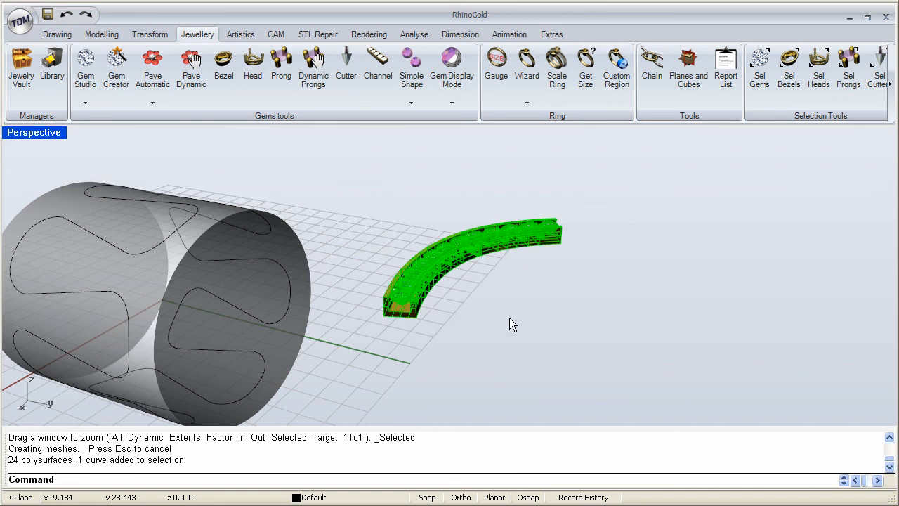
pyautogui.press('Delete')
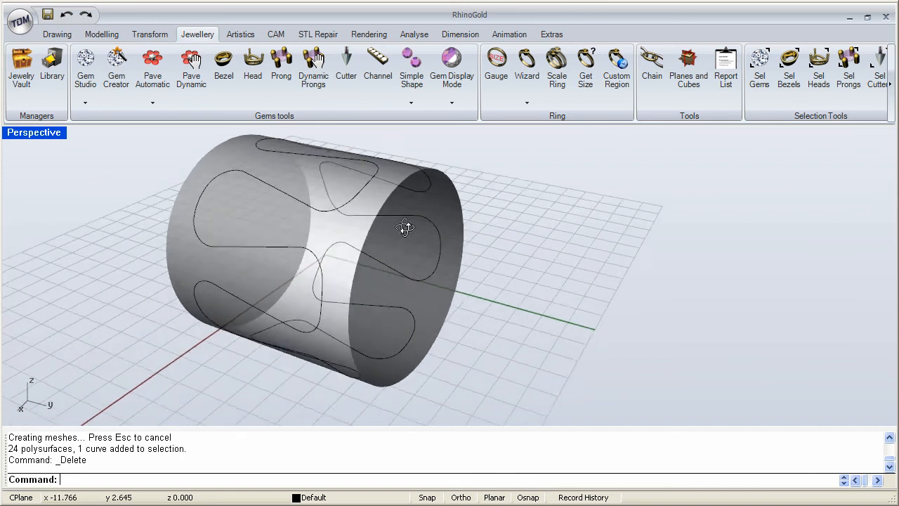
pyautogui.moveTo(406, 227); pyautogui.dragTo(374, 263)
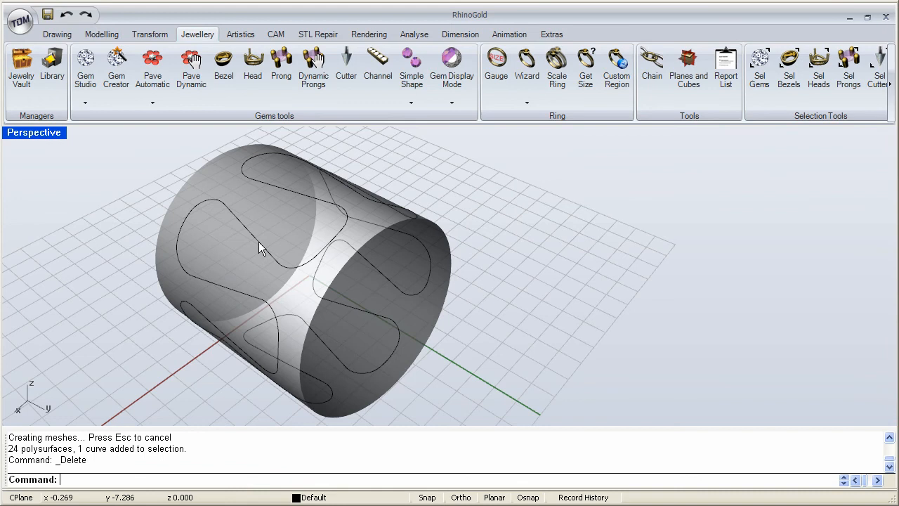
pyautogui.moveTo(221, 250)
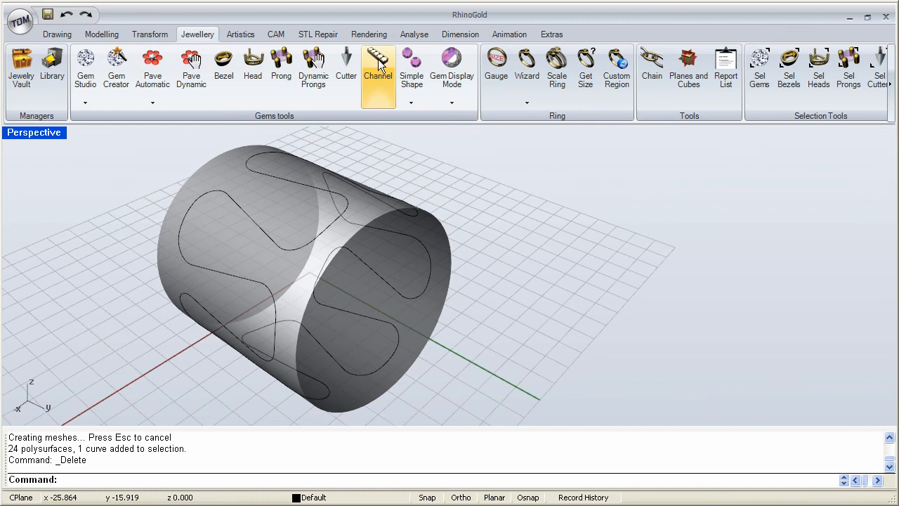
# Start a new channel along the S-shaped curves, previewing 107 round diamonds
pyautogui.click(377, 56)
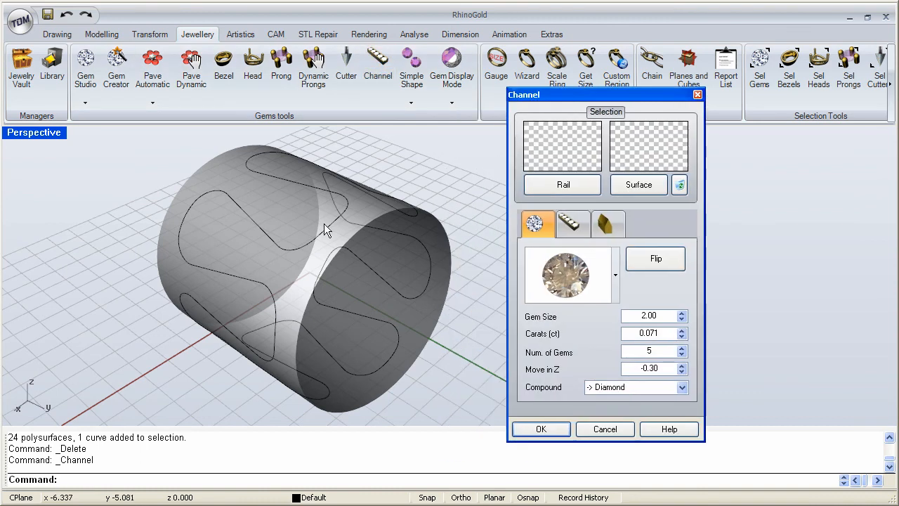
pyautogui.click(562, 184)
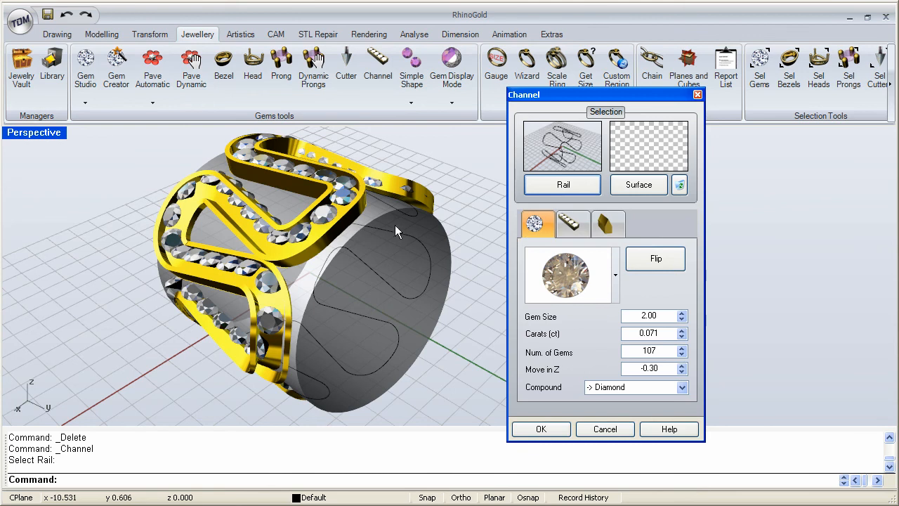
pyautogui.moveTo(397, 232); pyautogui.dragTo(360, 204)
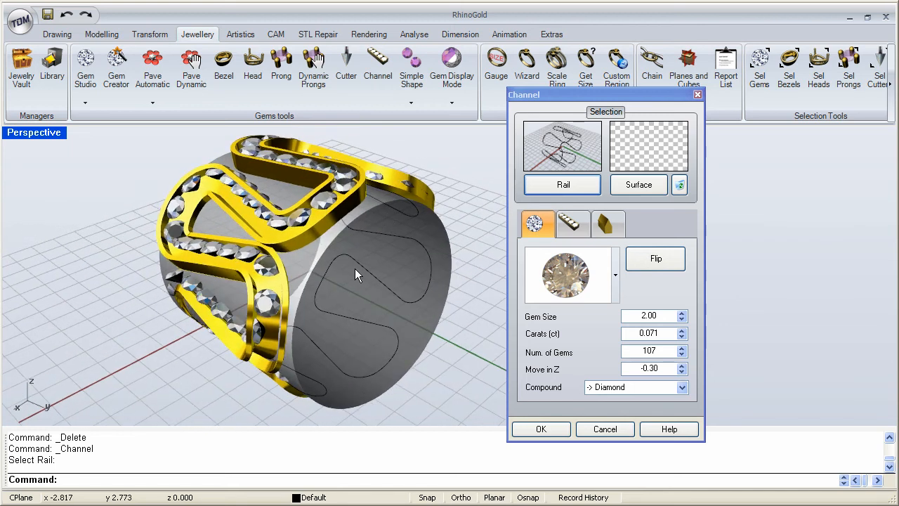
pyautogui.moveTo(326, 271)
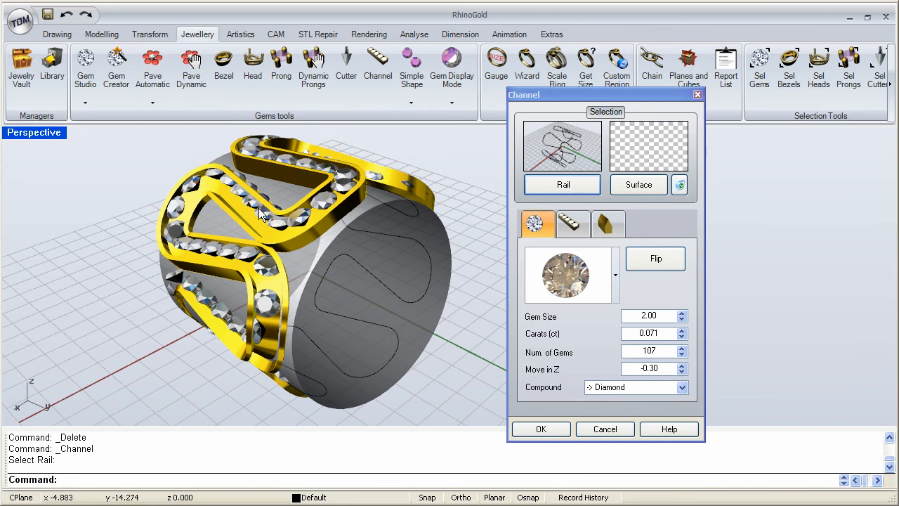
pyautogui.moveTo(326, 257)
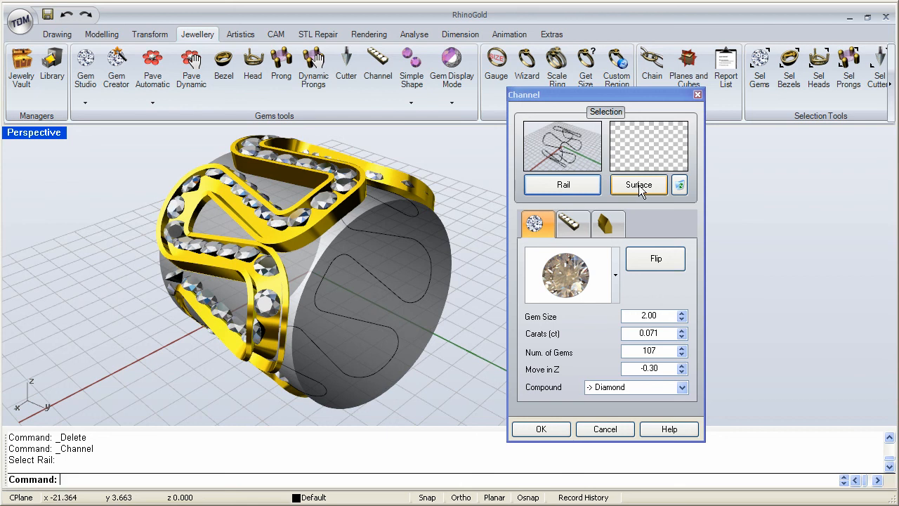
# Pick the cylinder as the channel surface so the 107-diamond channels follow its curvature
pyautogui.click(639, 185)
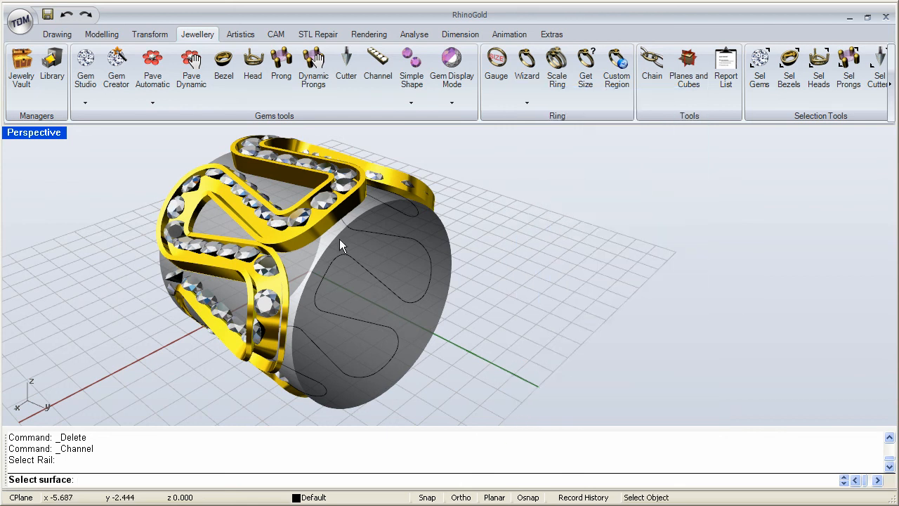
pyautogui.click(342, 246)
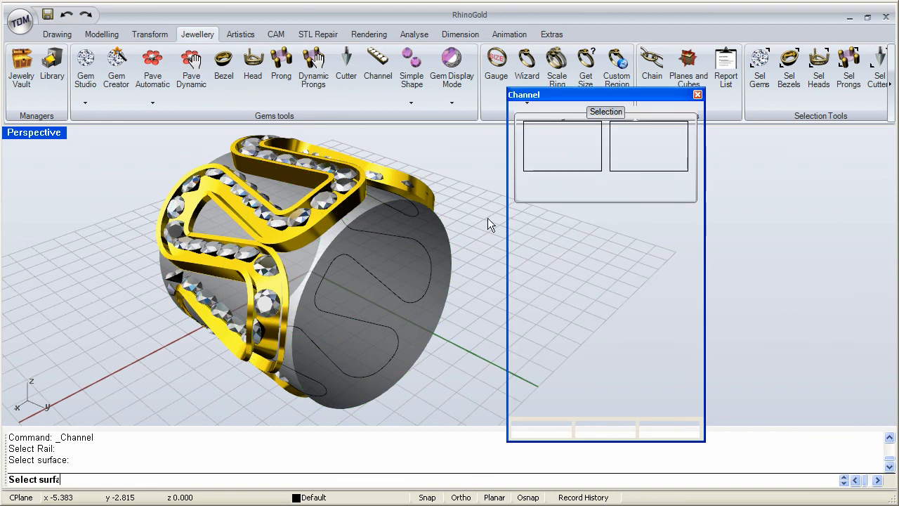
pyautogui.moveTo(424, 232)
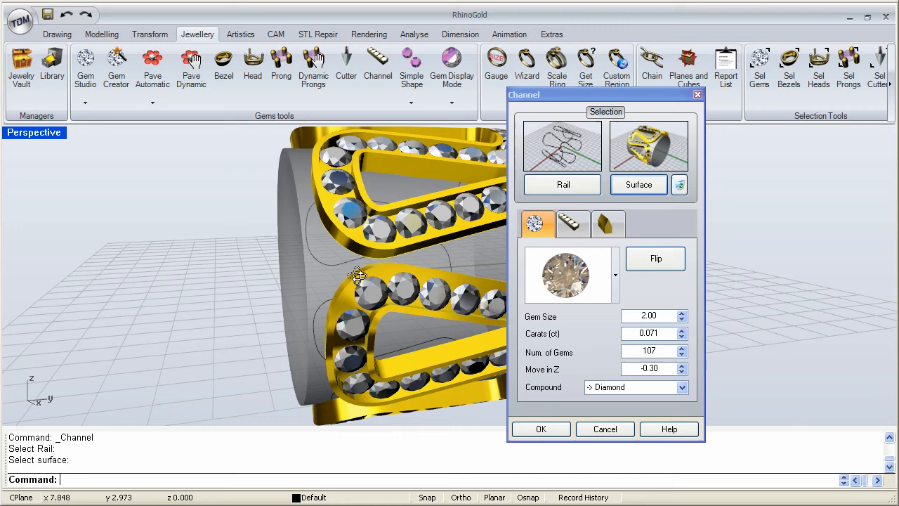
pyautogui.moveTo(358, 274); pyautogui.dragTo(302, 309)
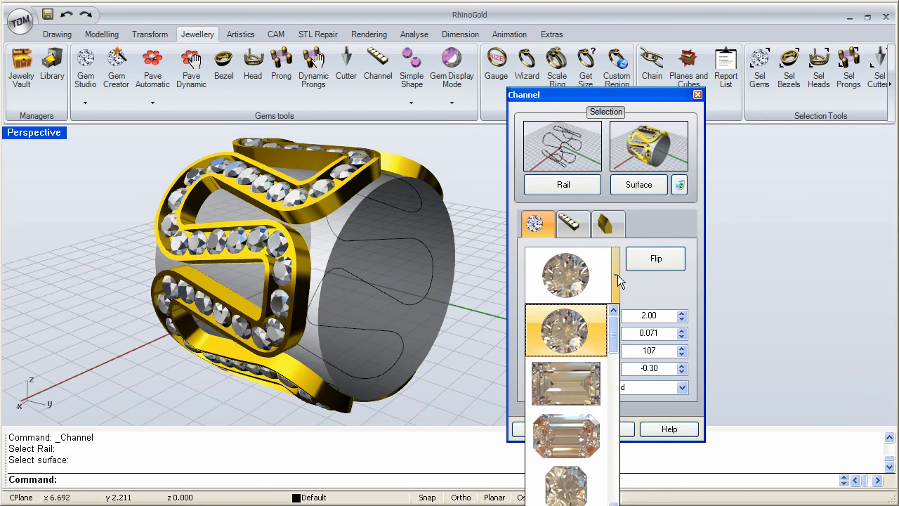
# Swap the 107 round diamonds for square octagonal-cut stones and orbit to review them
pyautogui.scroll(-3)
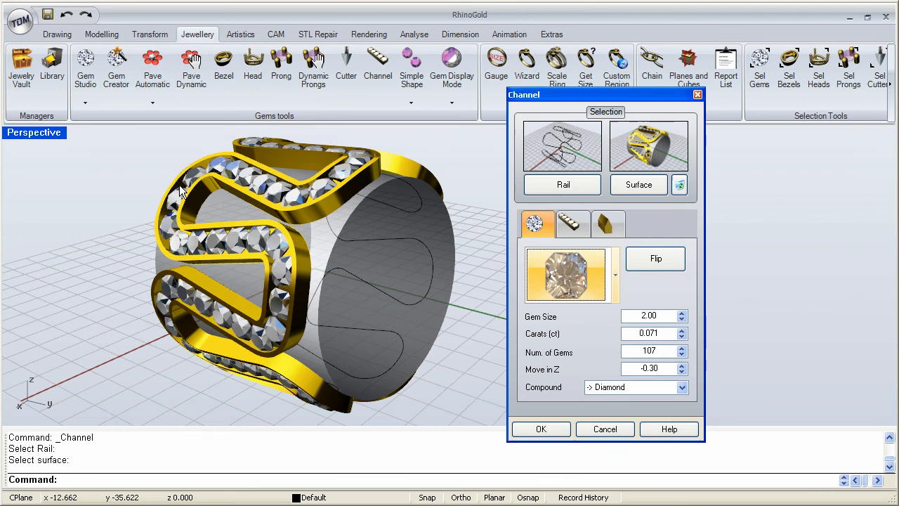
pyautogui.moveTo(275, 249)
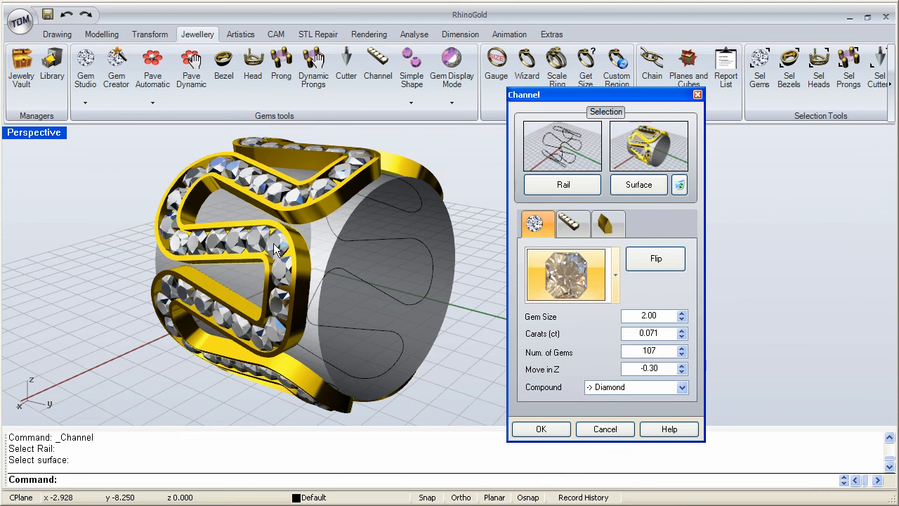
pyautogui.moveTo(274, 249); pyautogui.dragTo(384, 266)
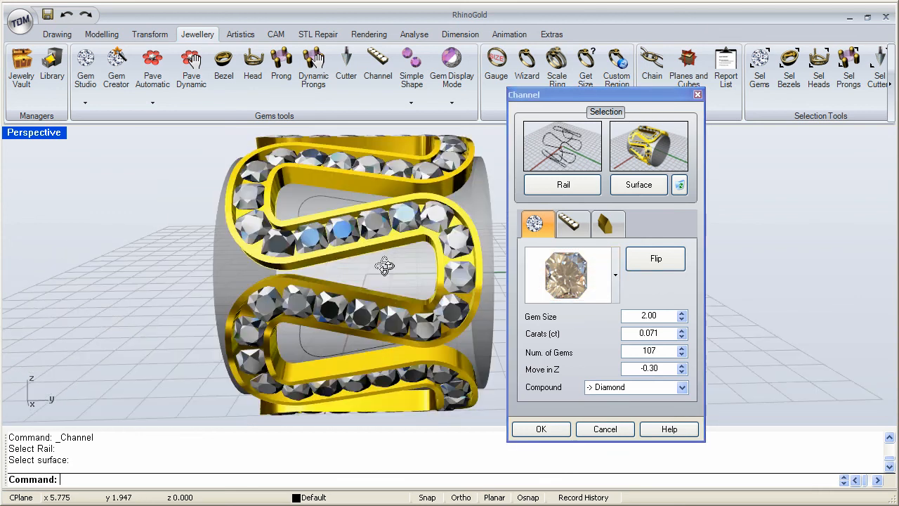
pyautogui.moveTo(384, 265); pyautogui.dragTo(284, 292)
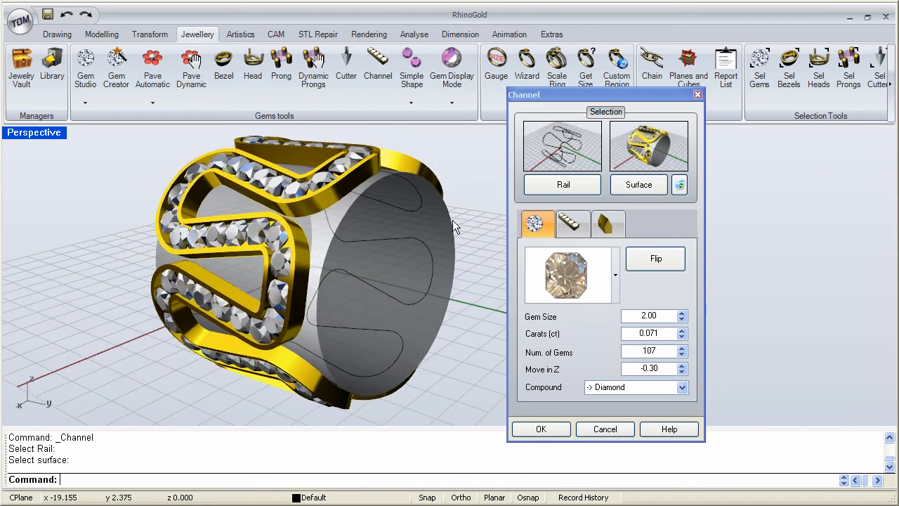
# Raise channel profile dimension B from 0.40 to 0.60, then orbit to inspect the walls
pyautogui.click(572, 224)
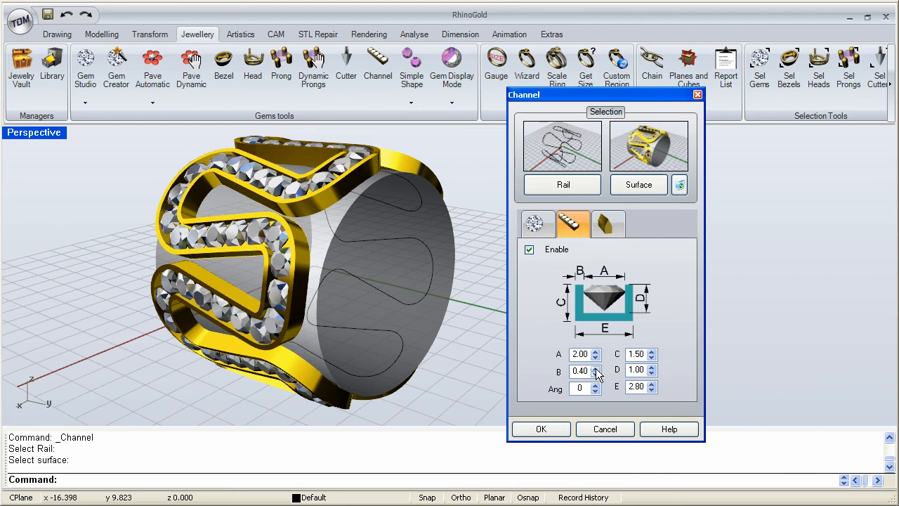
pyautogui.click(597, 366)
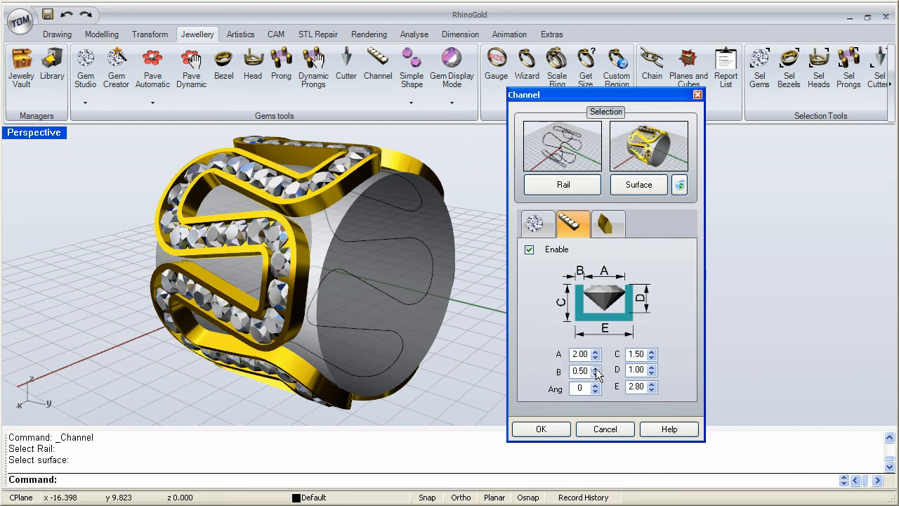
pyautogui.click(595, 367)
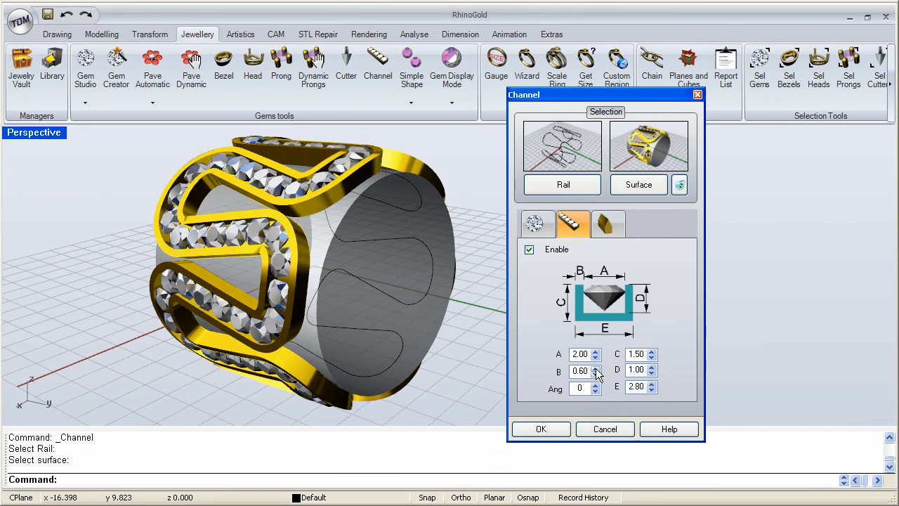
pyautogui.moveTo(261, 202)
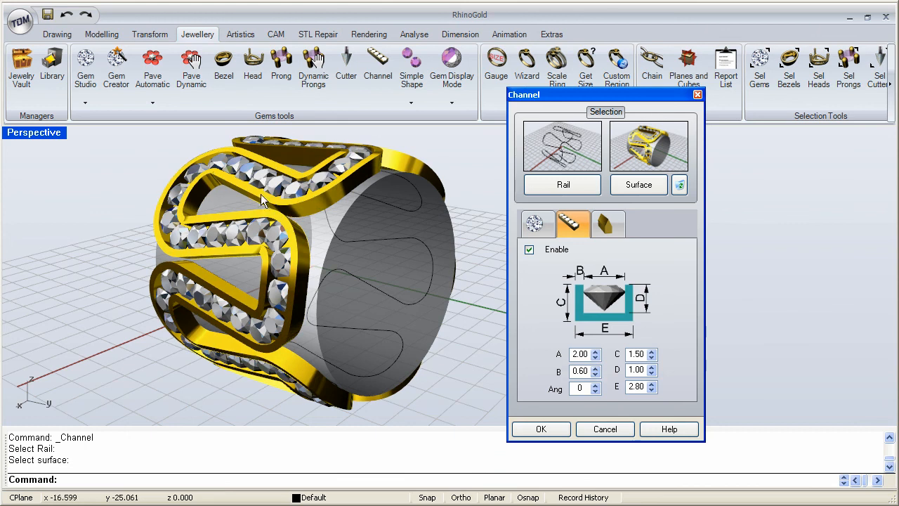
pyautogui.moveTo(436, 308)
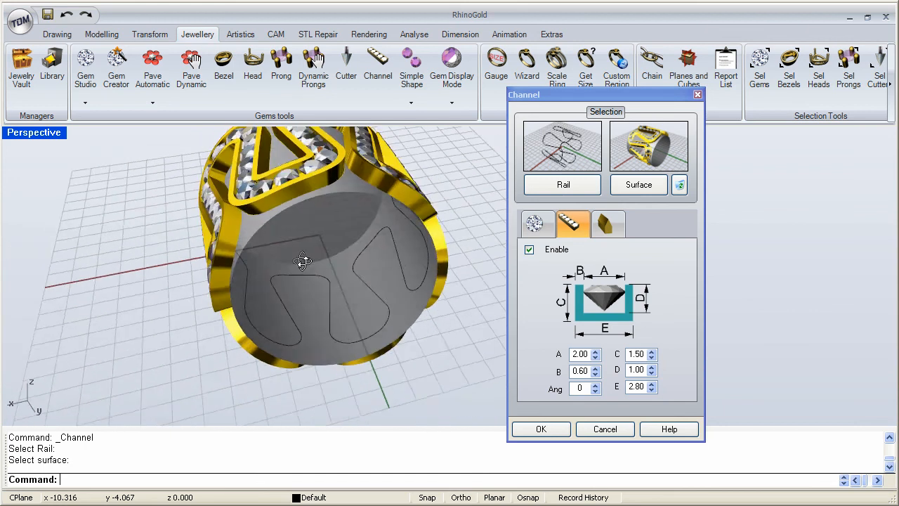
pyautogui.moveTo(302, 262); pyautogui.dragTo(344, 277)
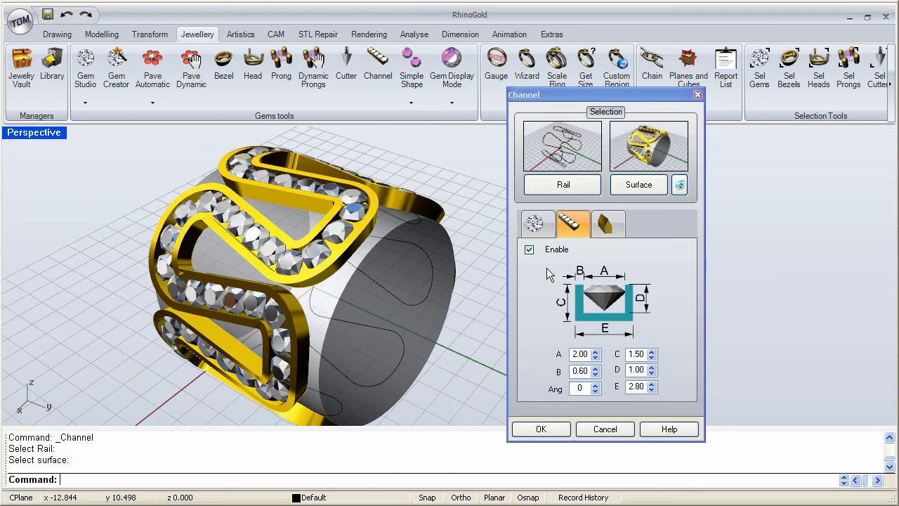
pyautogui.moveTo(555, 416)
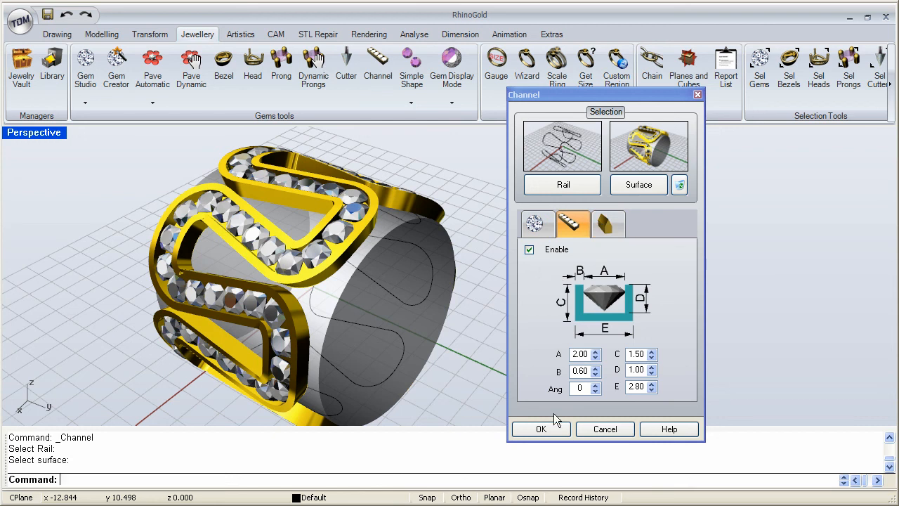
pyautogui.moveTo(480, 319)
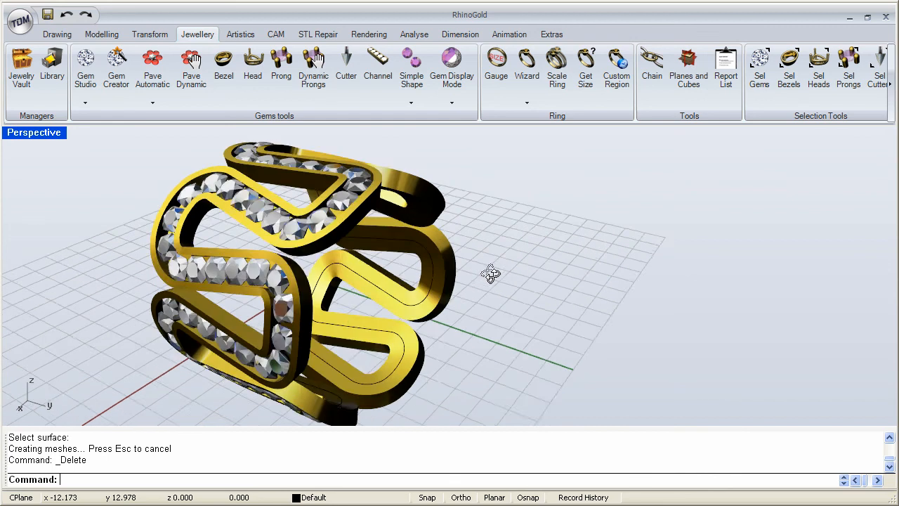
# Orbit the finished S-patterned gold band to inspect it from above and inside
pyautogui.moveTo(492, 274); pyautogui.dragTo(366, 218)
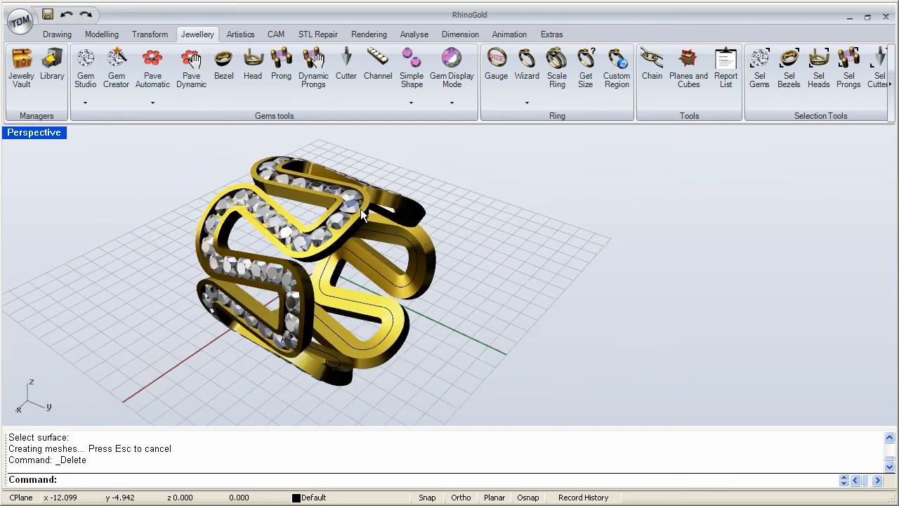
pyautogui.moveTo(365, 214); pyautogui.dragTo(442, 288)
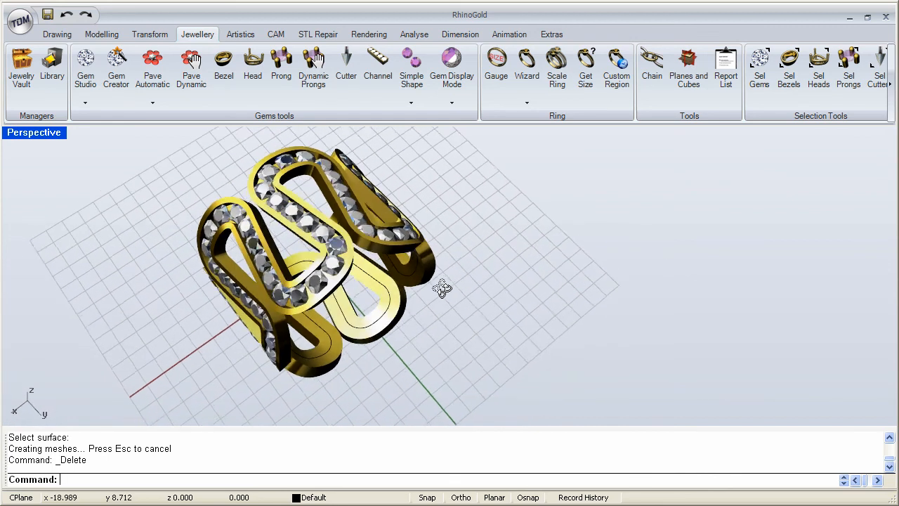
pyautogui.moveTo(443, 288); pyautogui.dragTo(414, 266)
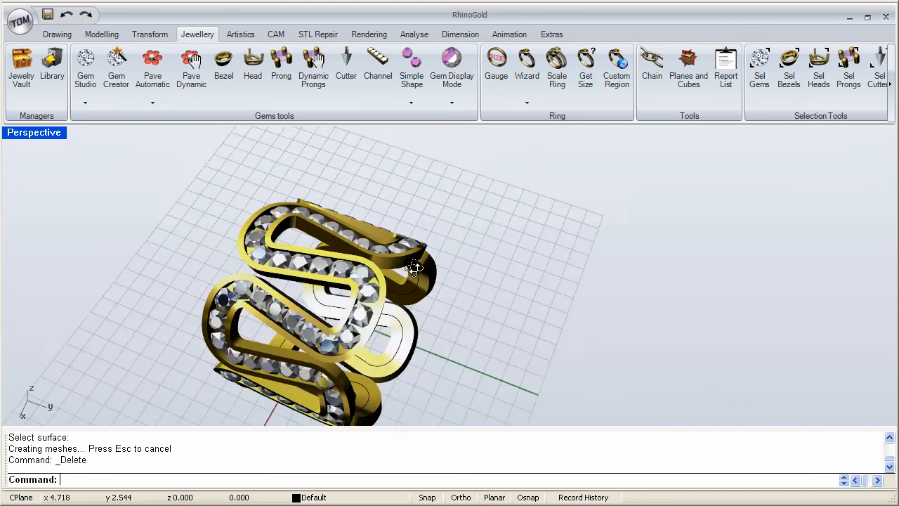